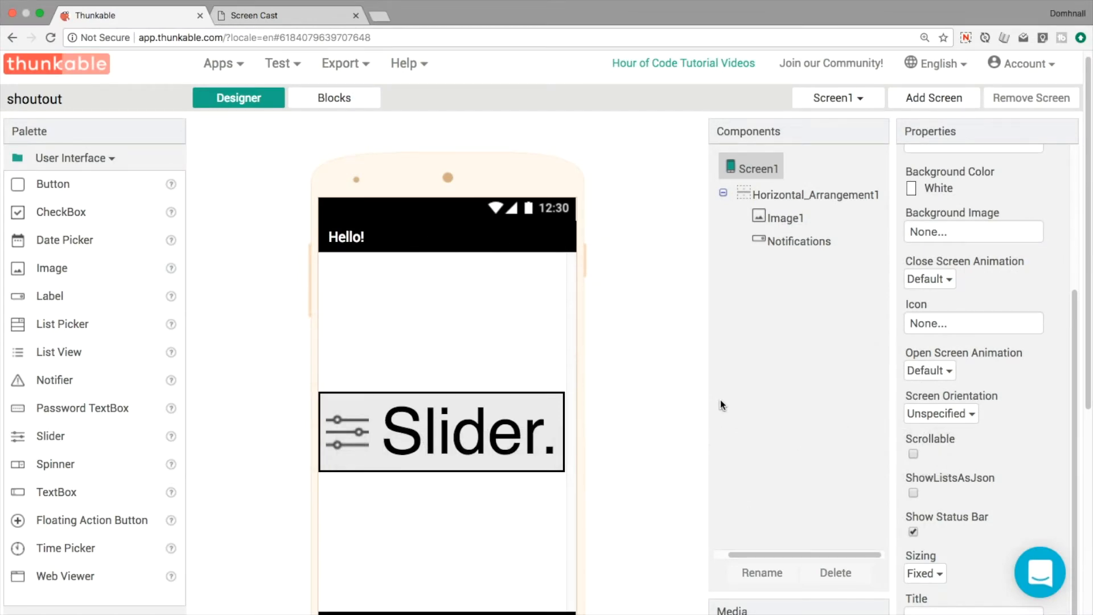
# Step: Create a new Thunkable app named 'slider' from the Apps menu
pyautogui.click(218, 63)
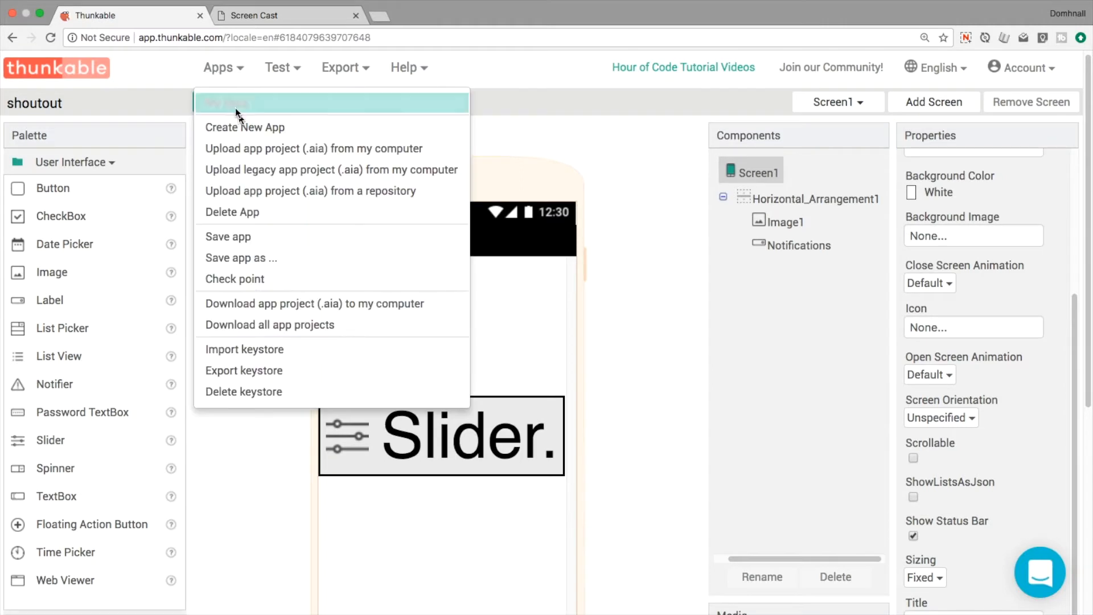
pyautogui.moveTo(254, 127)
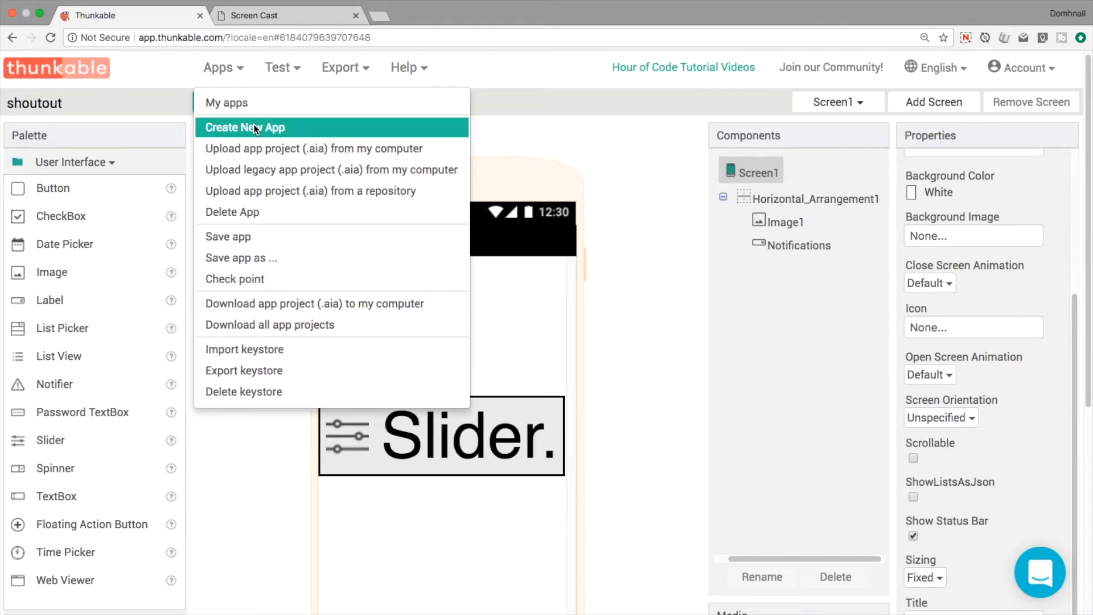
pyautogui.click(245, 127)
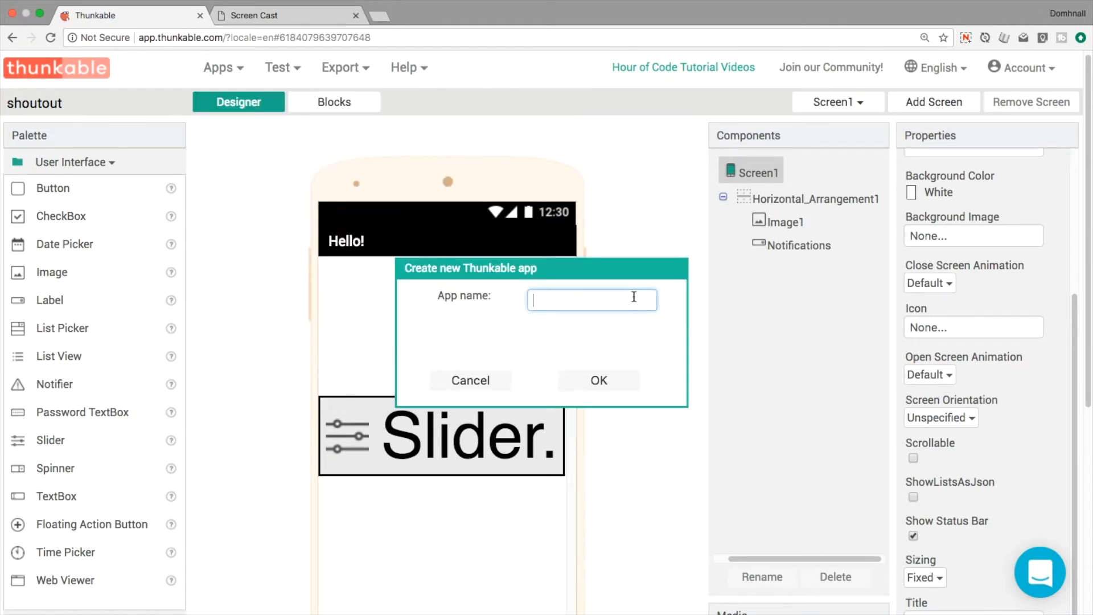
pyautogui.click(469, 381)
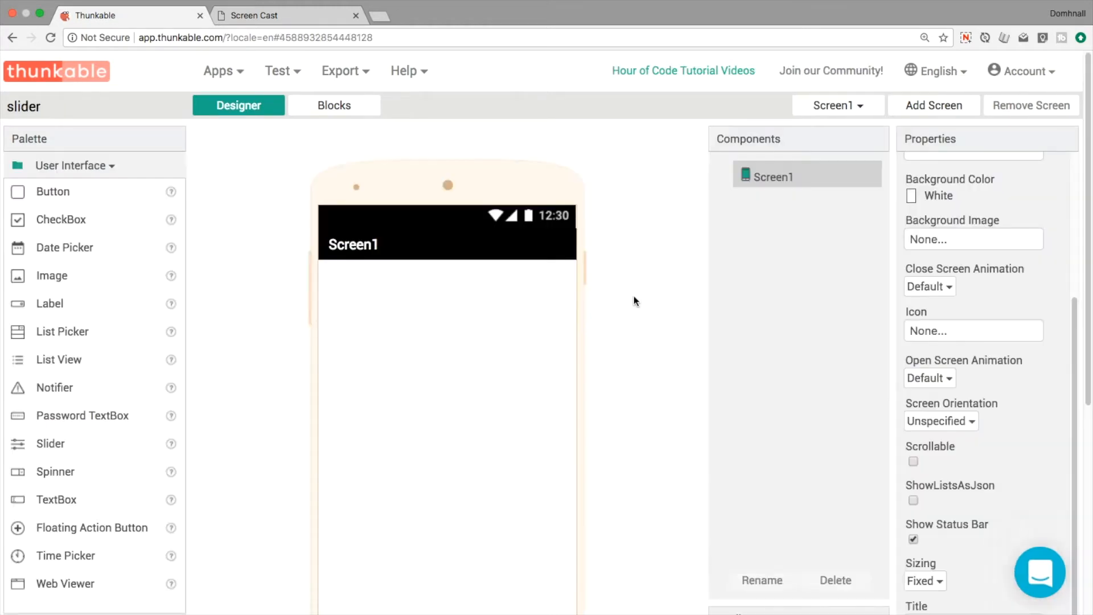
pyautogui.moveTo(32, 444)
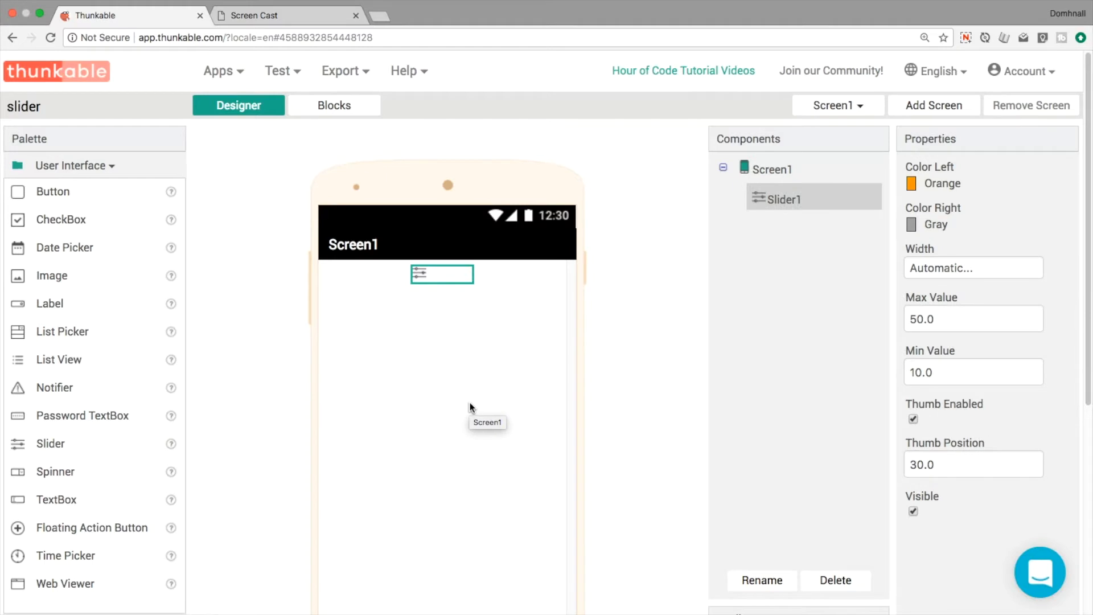
pyautogui.moveTo(940, 263)
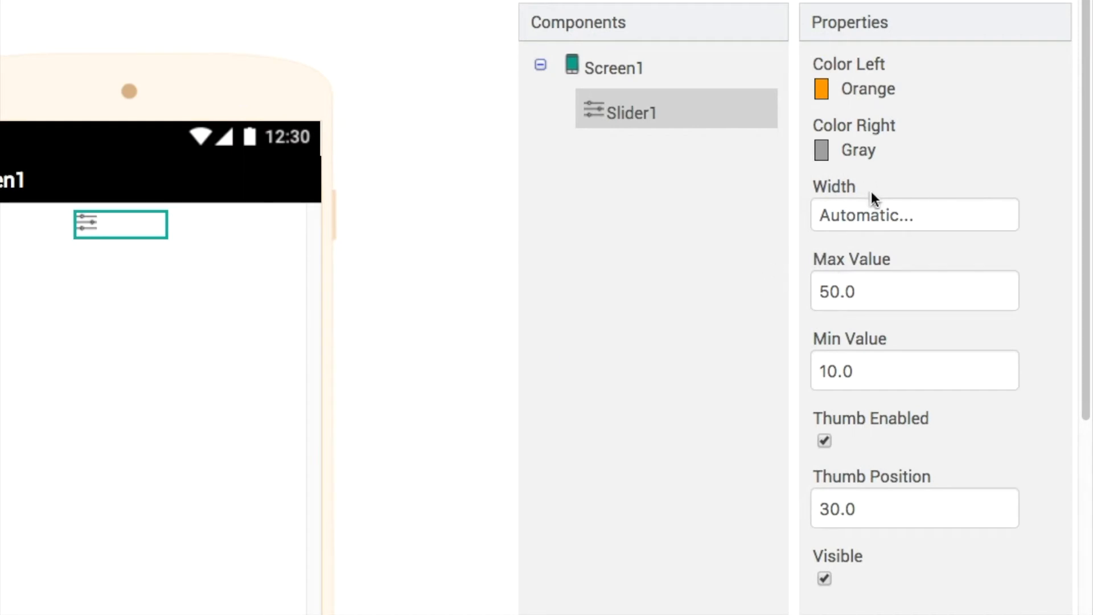
pyautogui.moveTo(864, 286)
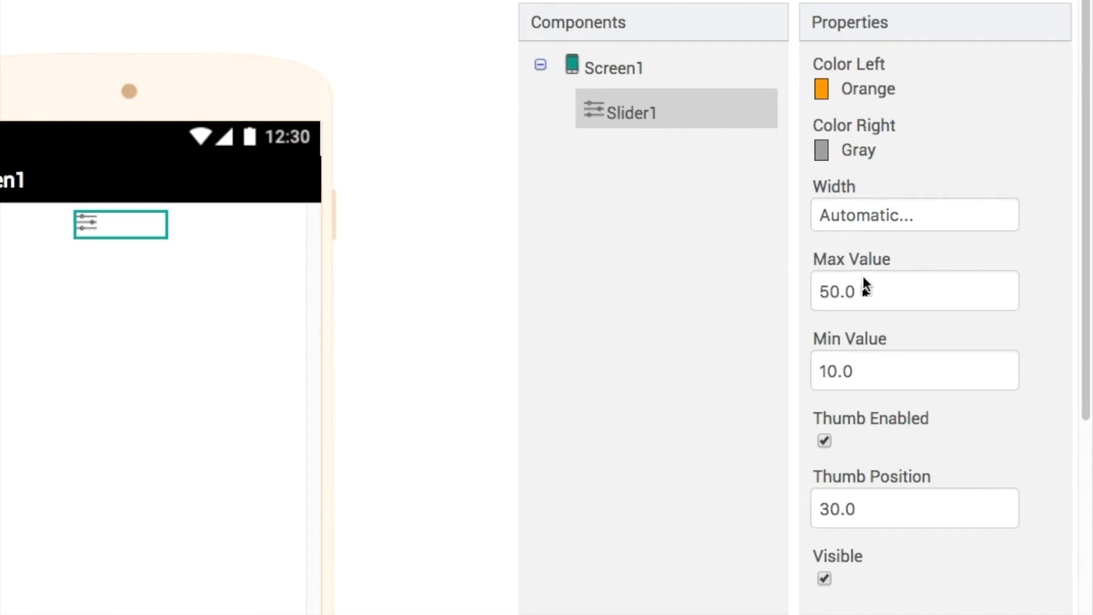
pyautogui.moveTo(779, 468)
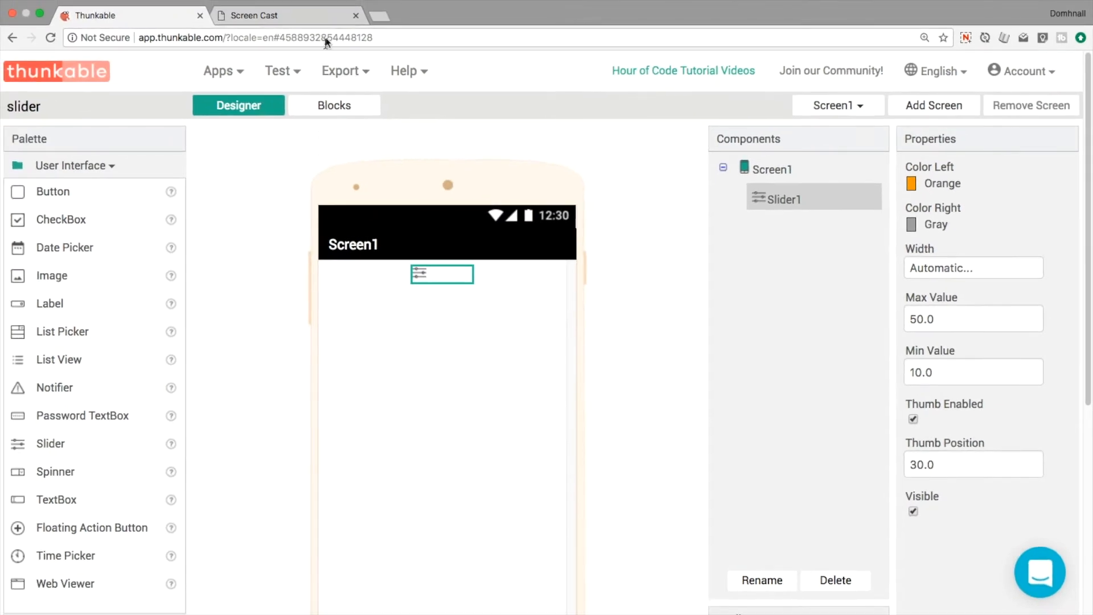
pyautogui.click(285, 15)
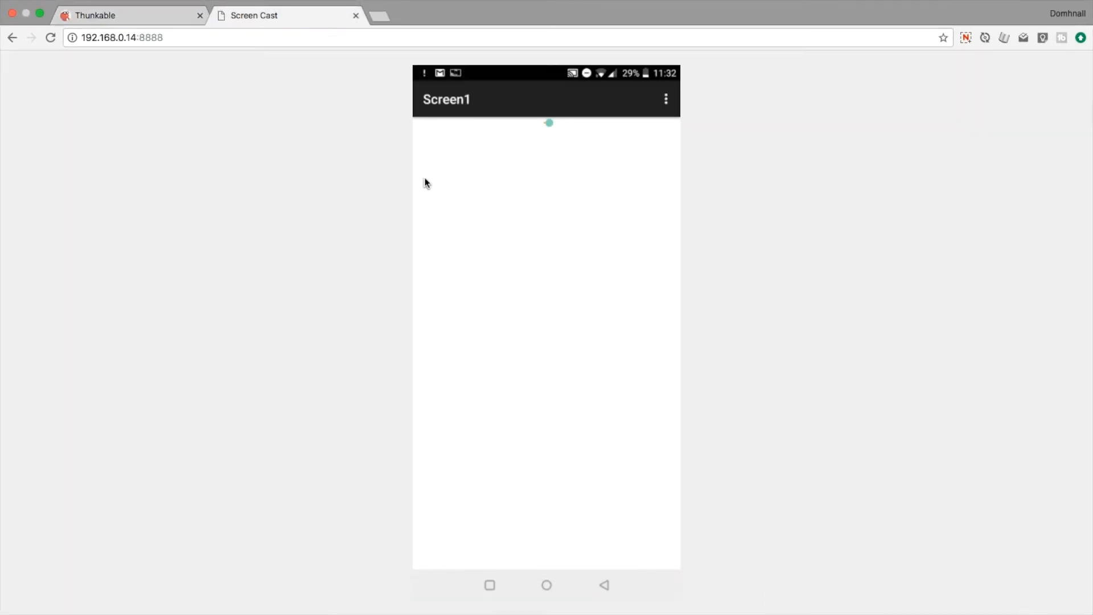
pyautogui.moveTo(563, 184)
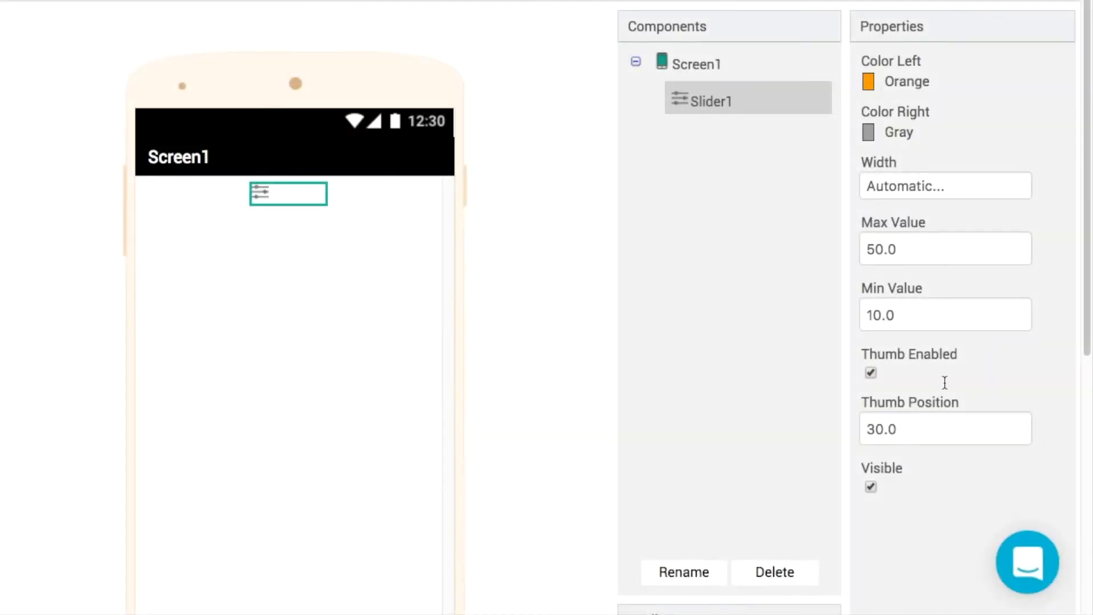
# Step: Set Screen1's Align Vertical to Center : 2 so the slider sits mid-screen
pyautogui.click(699, 72)
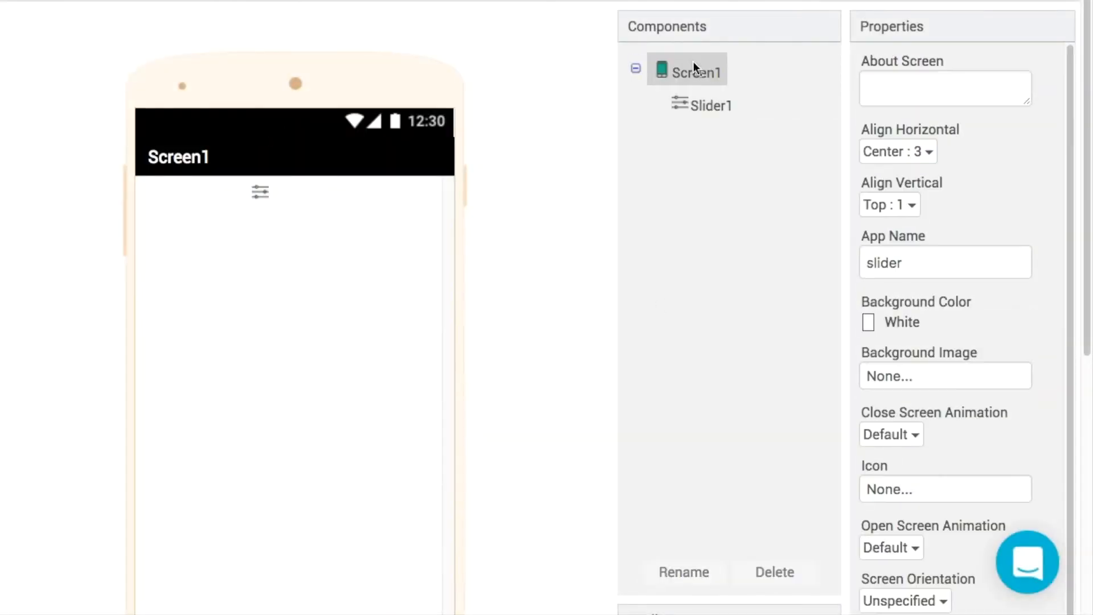
pyautogui.click(888, 205)
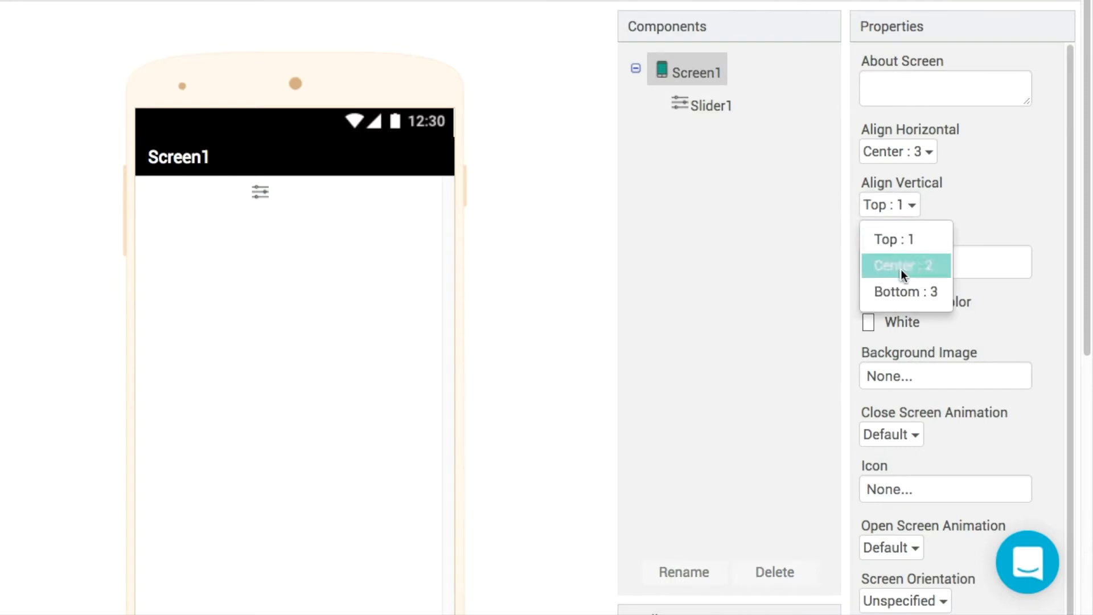
pyautogui.click(901, 266)
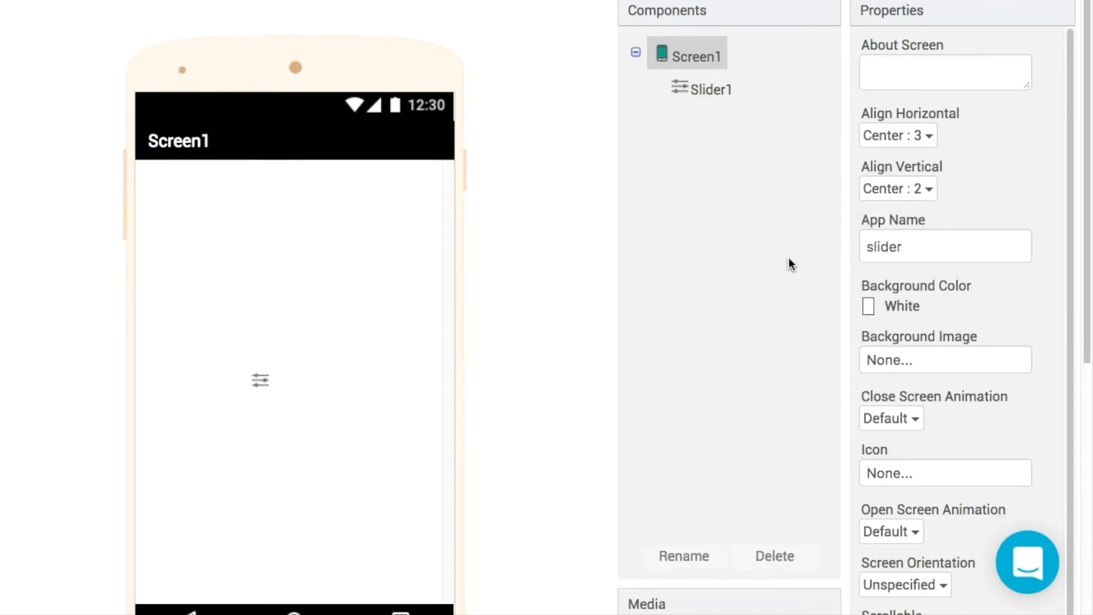
pyautogui.scroll(-3)
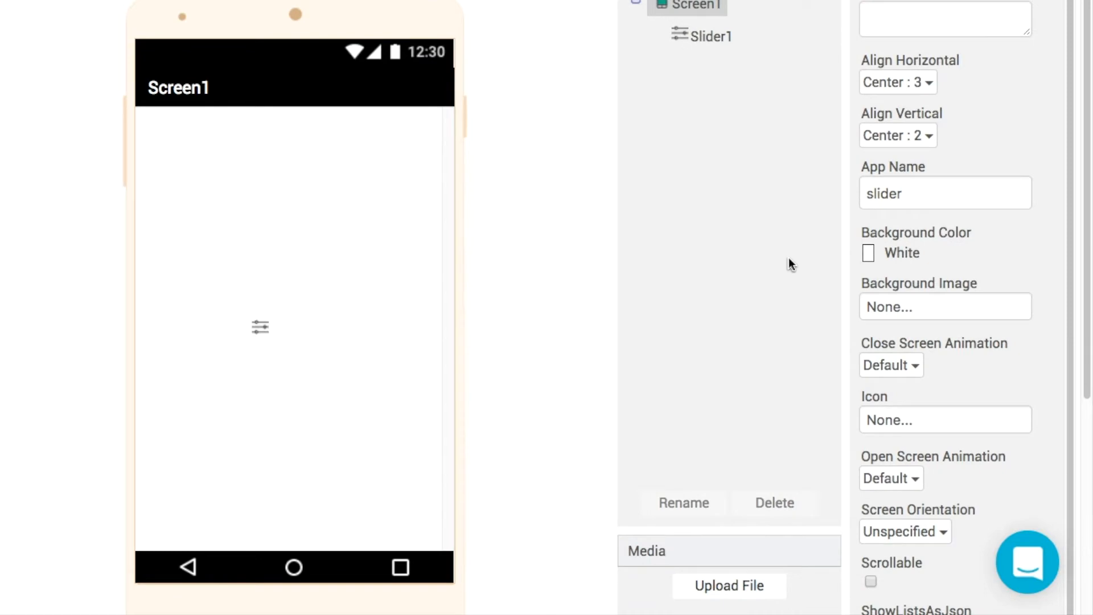
pyautogui.scroll(-3)
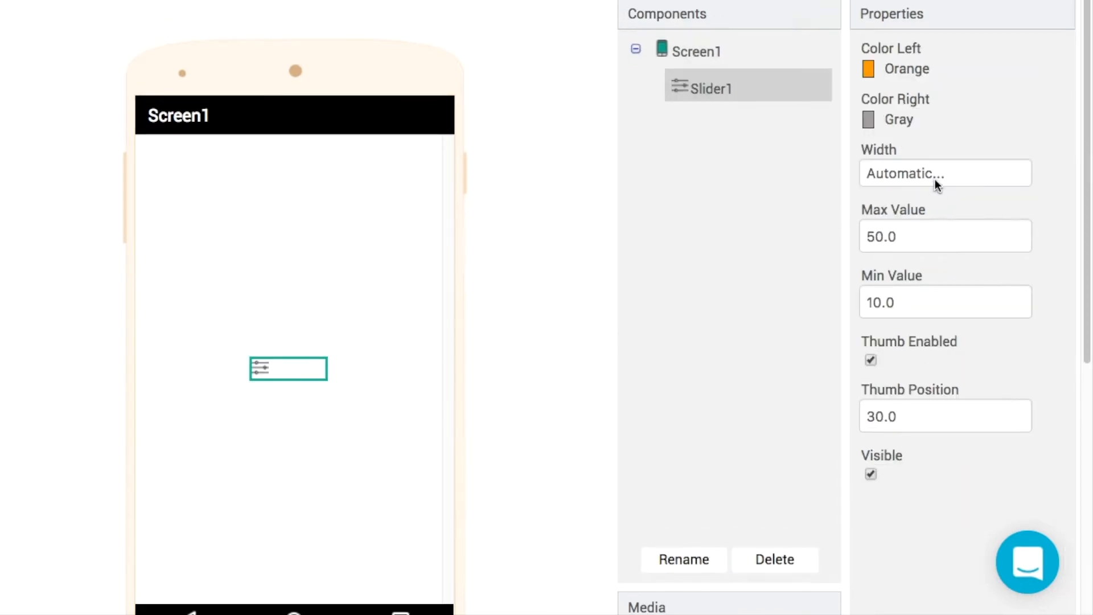
# Step: Set Slider1's Width property to 96 percent
pyautogui.click(944, 173)
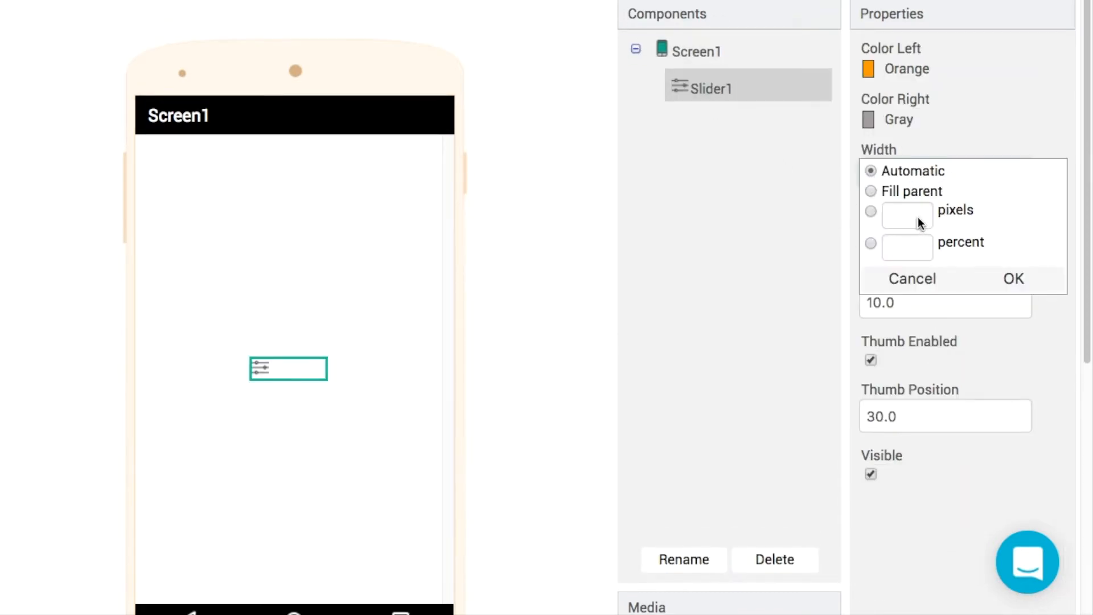
pyautogui.click(870, 242)
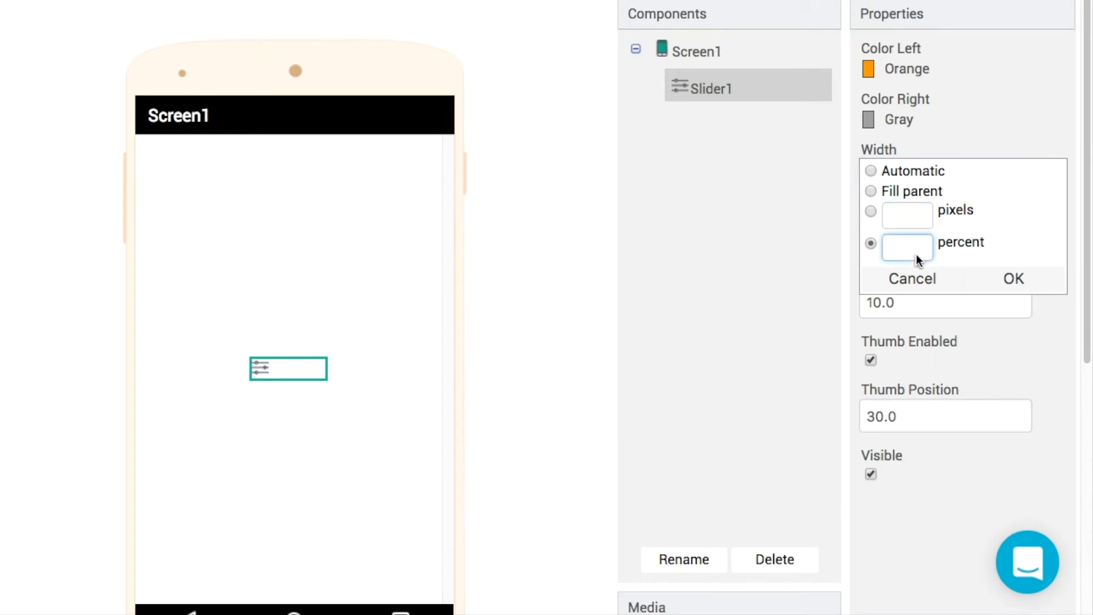
pyautogui.write('96')
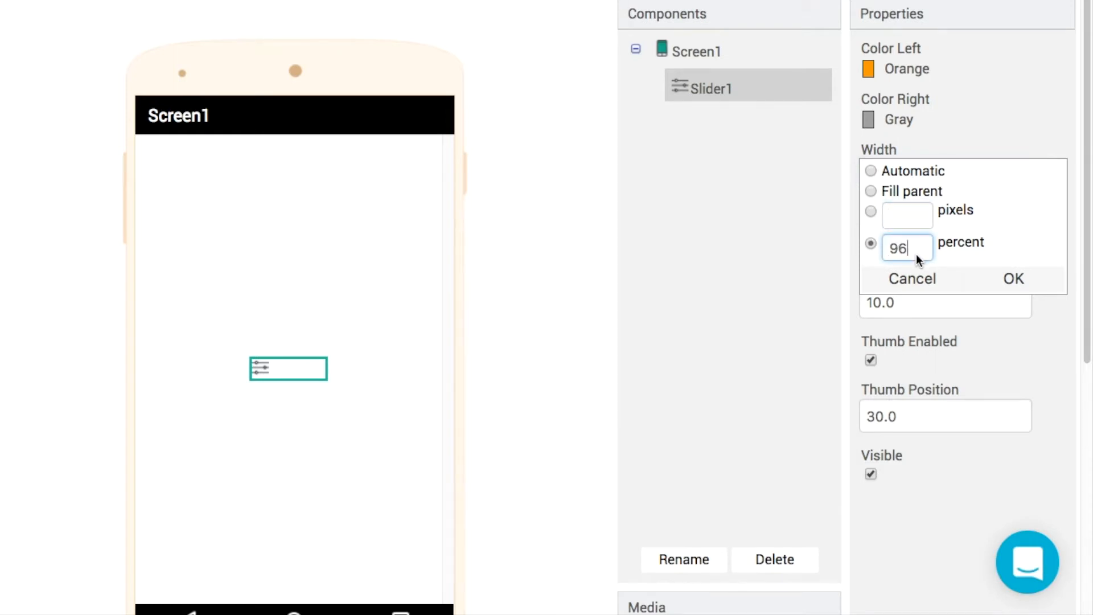
pyautogui.click(1013, 279)
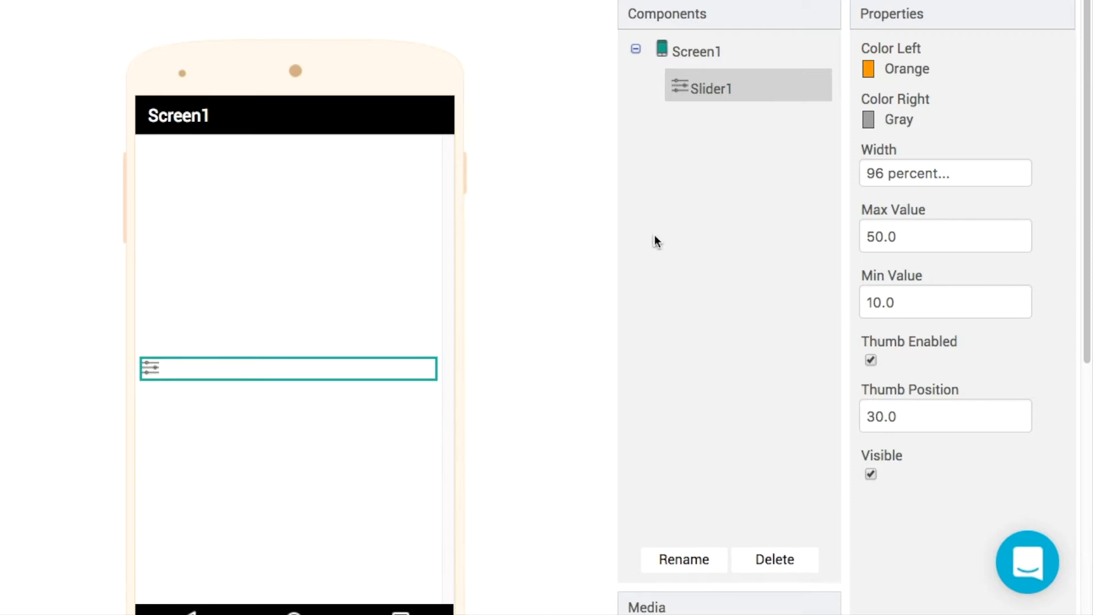
pyautogui.click(252, 16)
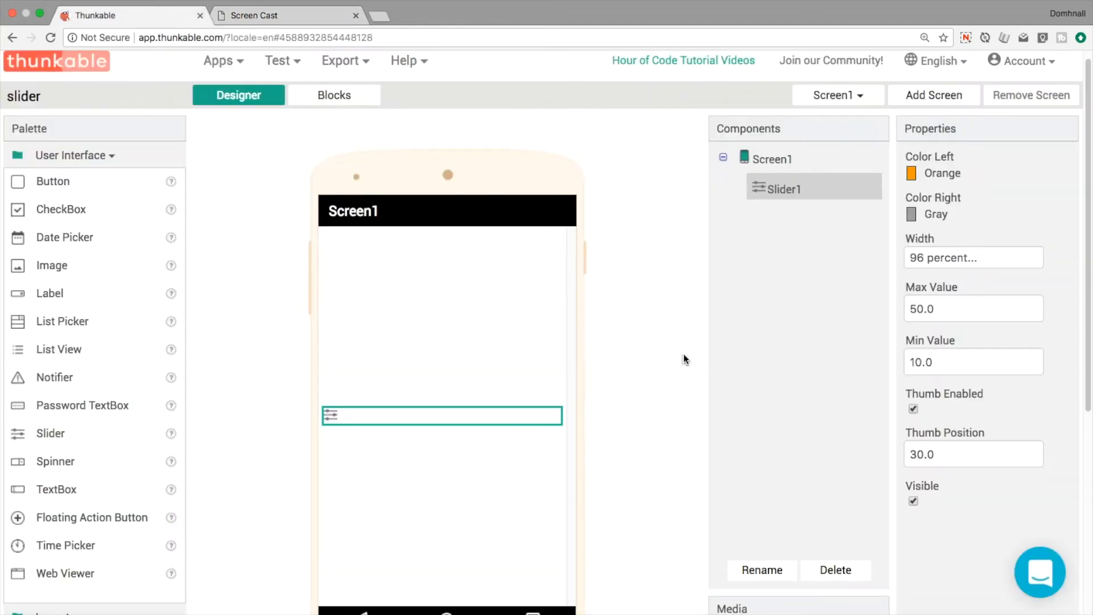
pyautogui.moveTo(335, 113)
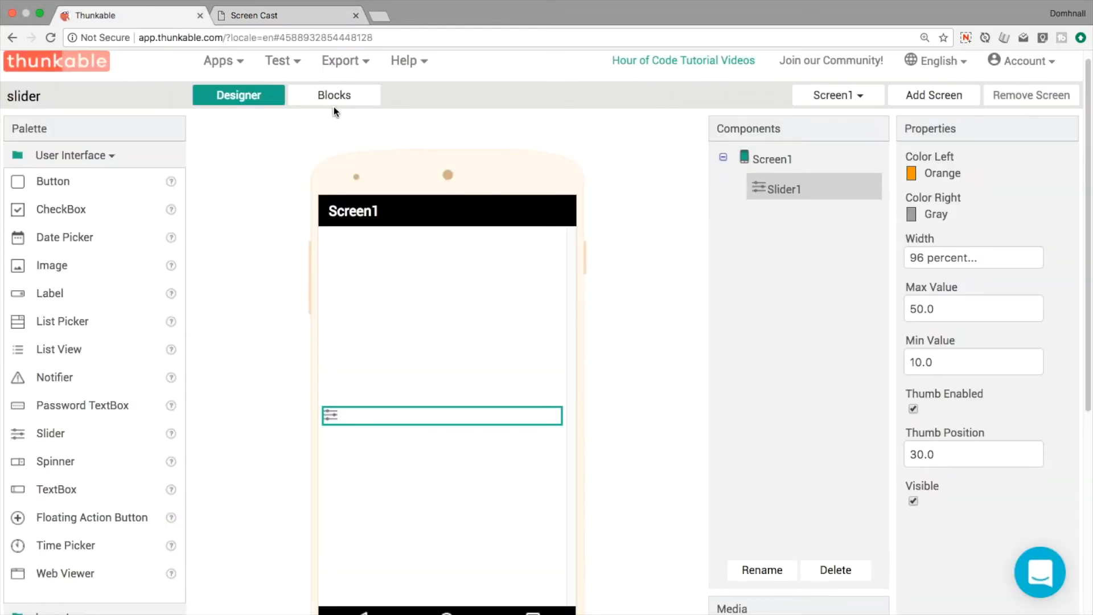
# Step: Make Slider1's Position Changed event set Screen1.Title to get thumbPosition
pyautogui.click(334, 95)
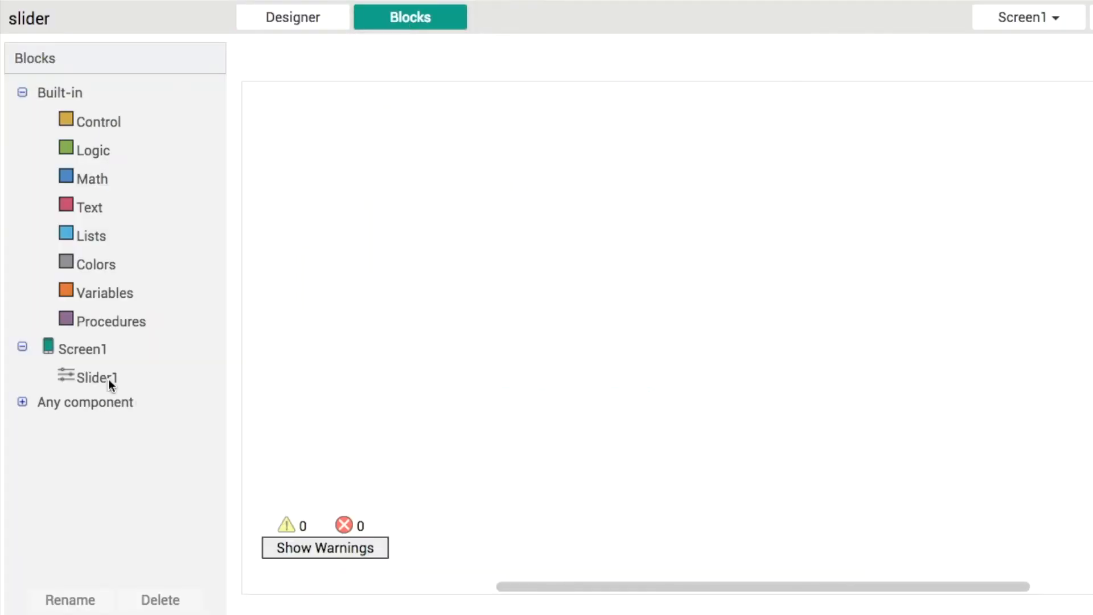
pyautogui.click(96, 377)
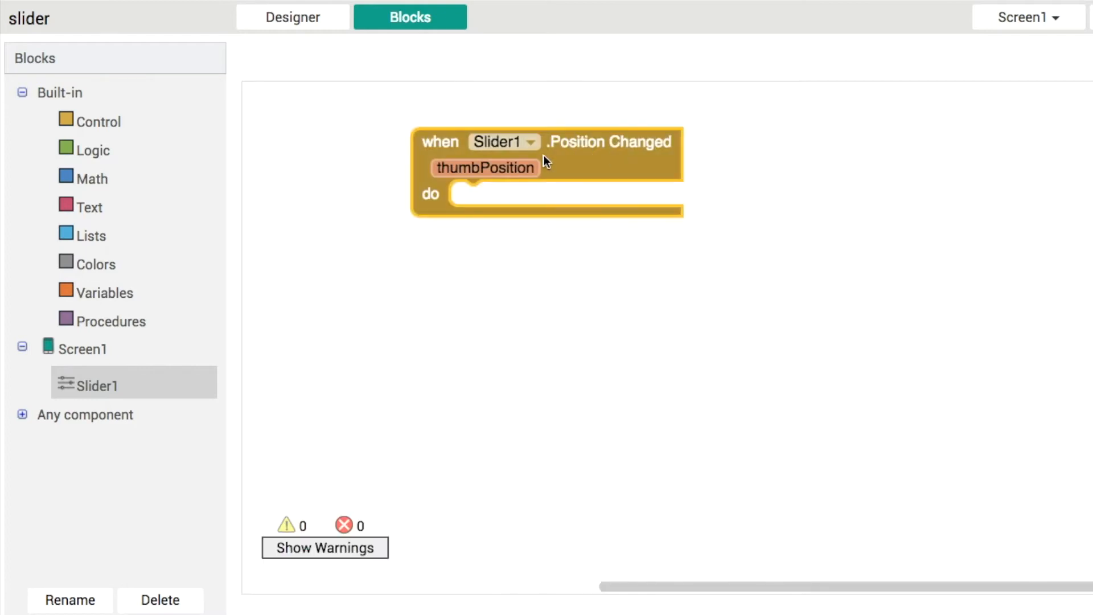
pyautogui.moveTo(485, 168)
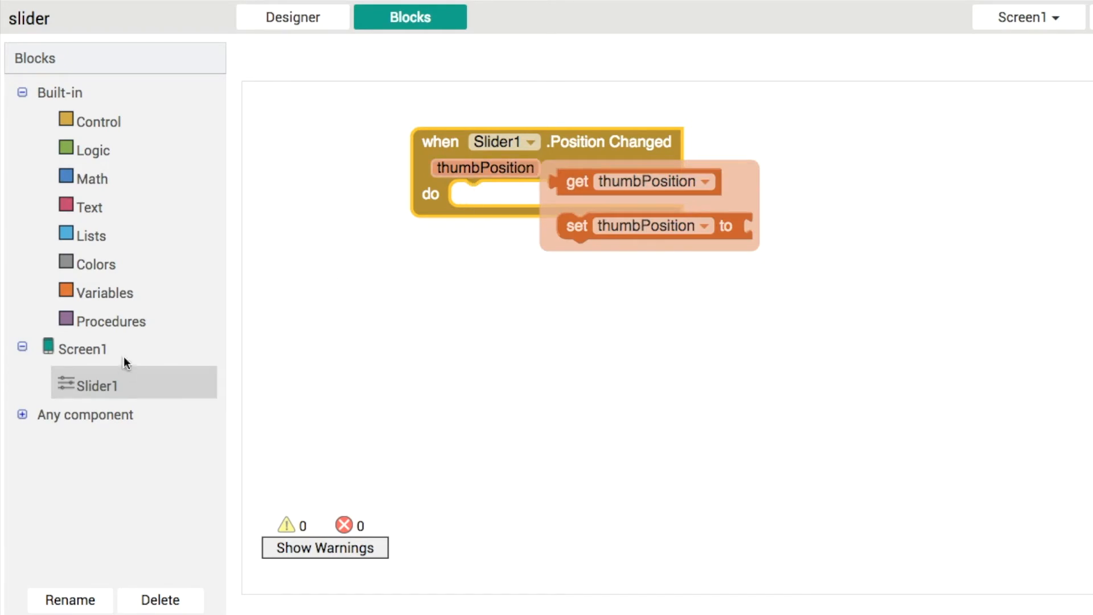
pyautogui.click(84, 348)
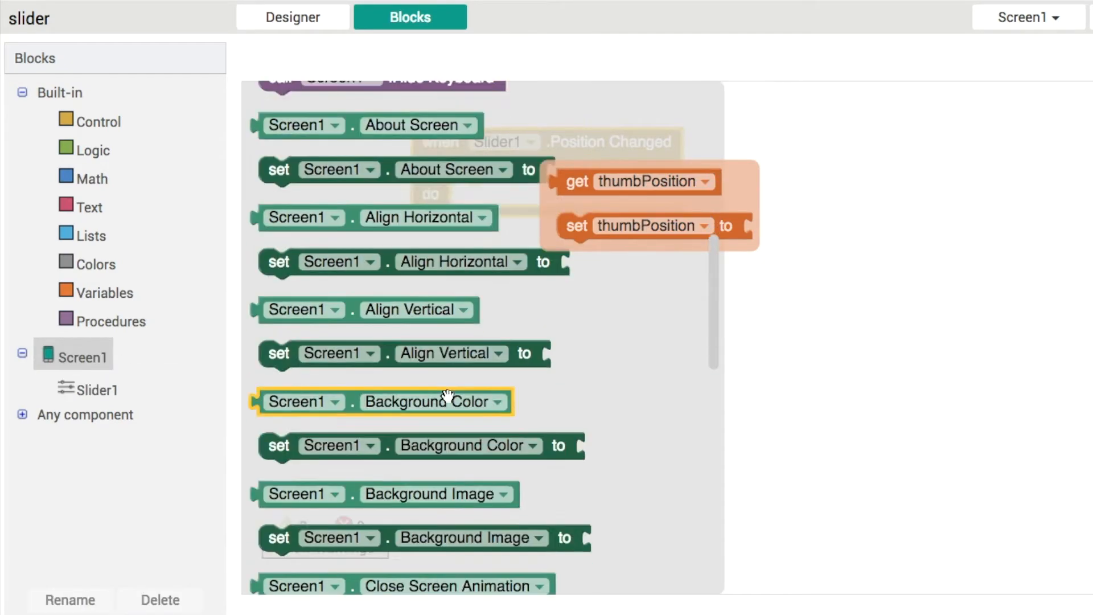
pyautogui.scroll(-3)
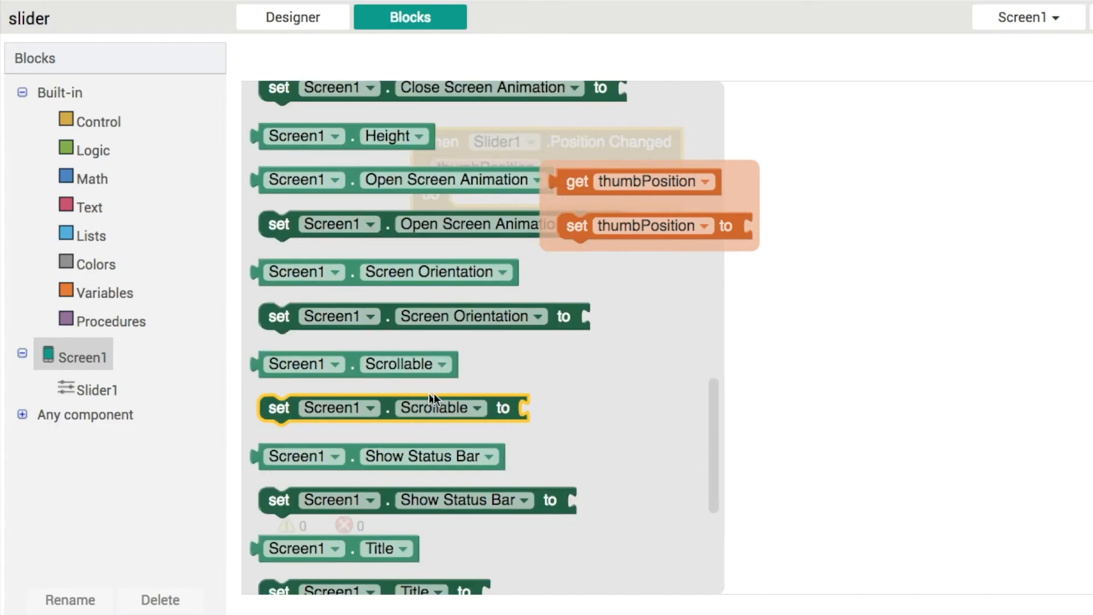
pyautogui.scroll(-3)
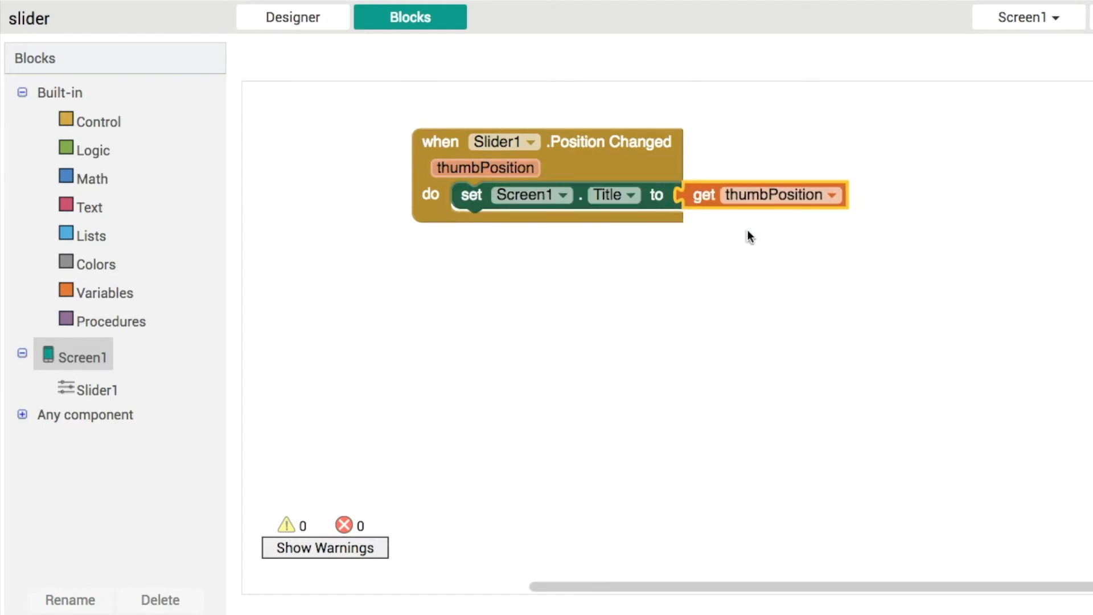
pyautogui.click(221, 3)
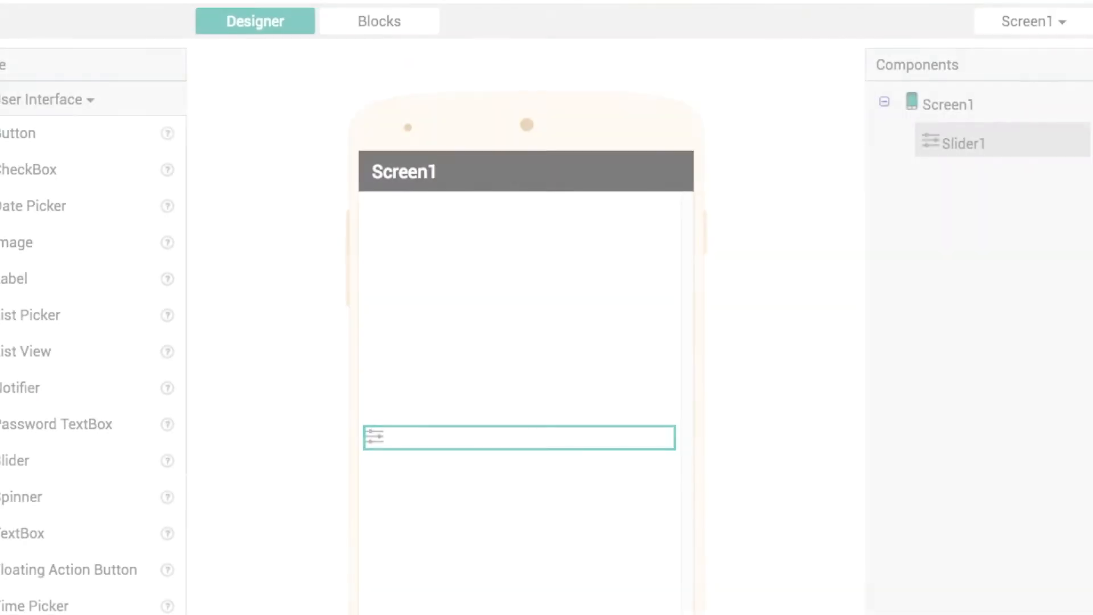
# Step: Wrap get thumbPosition in Math's 'format as decimal number' block, then return to Designer
pyautogui.click(379, 21)
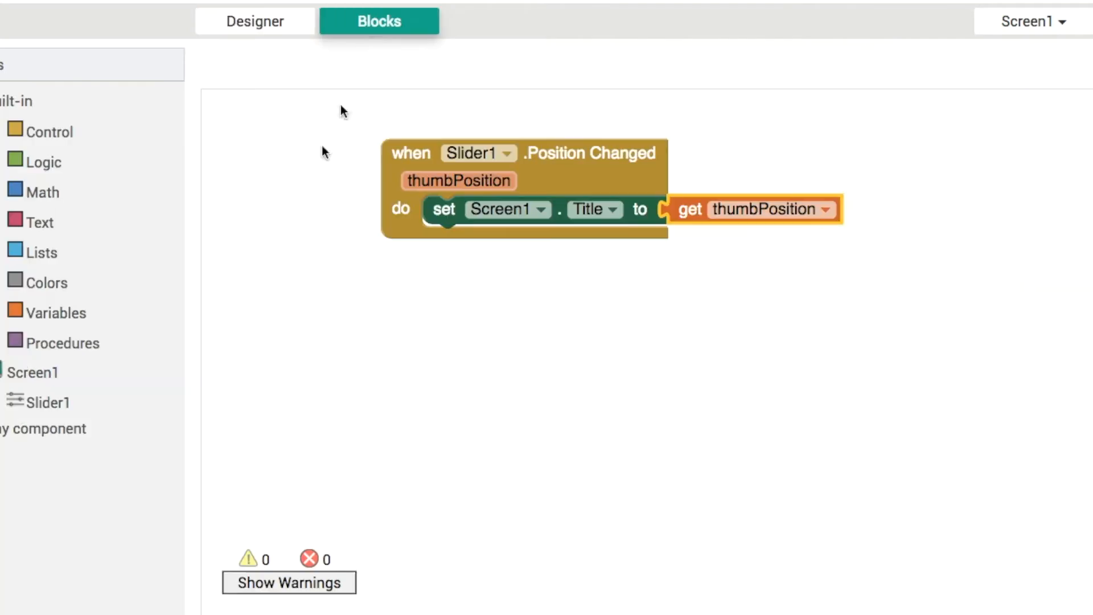
pyautogui.moveTo(193, 424)
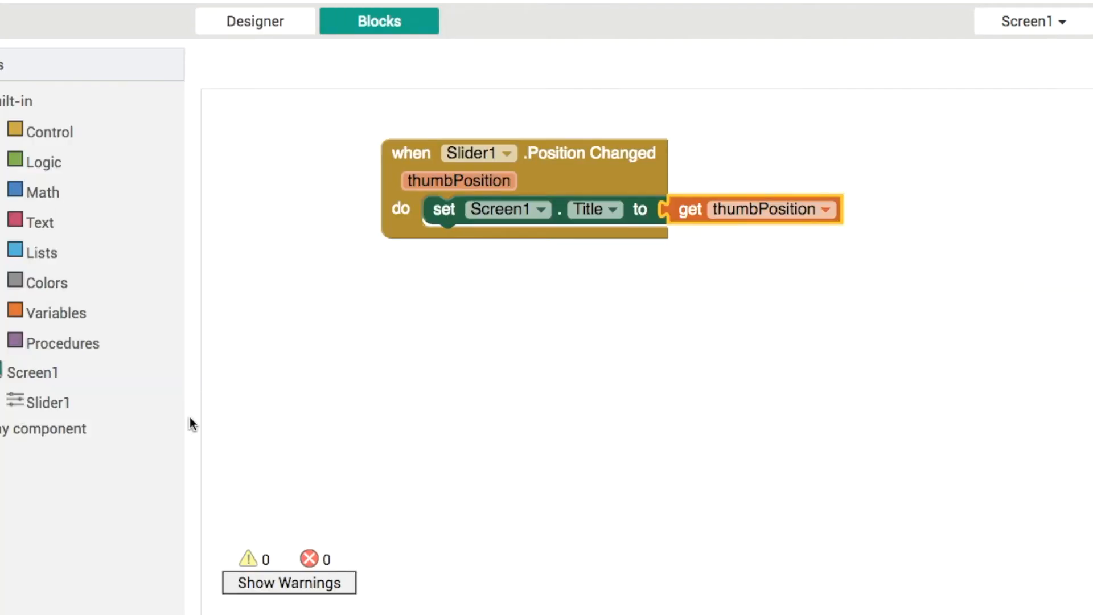
pyautogui.click(44, 192)
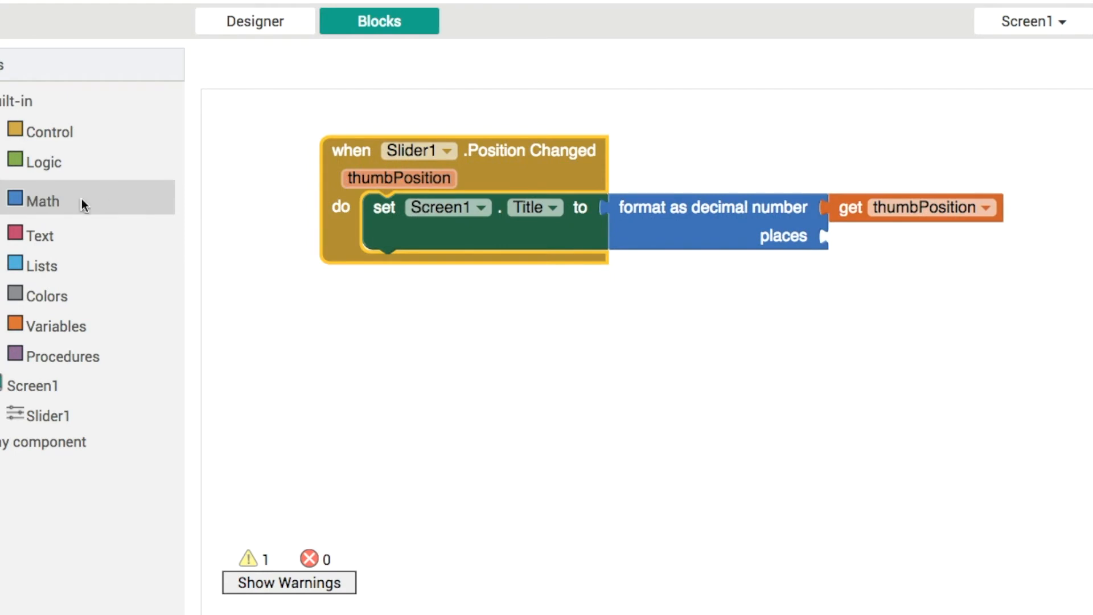
pyautogui.moveTo(40, 229)
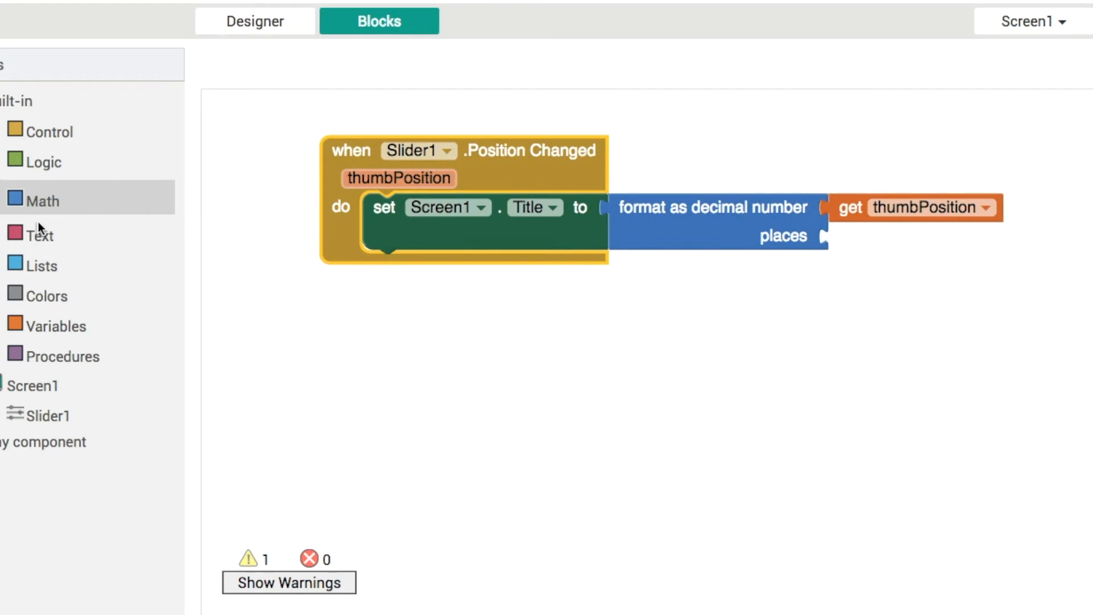
pyautogui.click(42, 201)
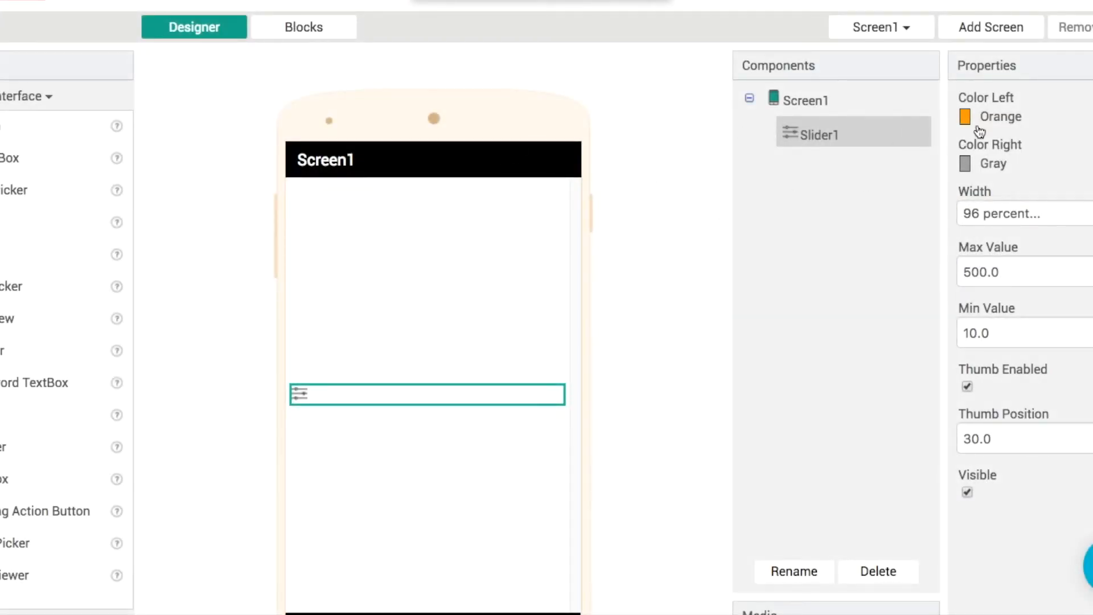
# Step: Change Slider1's Color Left to Red and Color Right to Blue
pyautogui.click(965, 116)
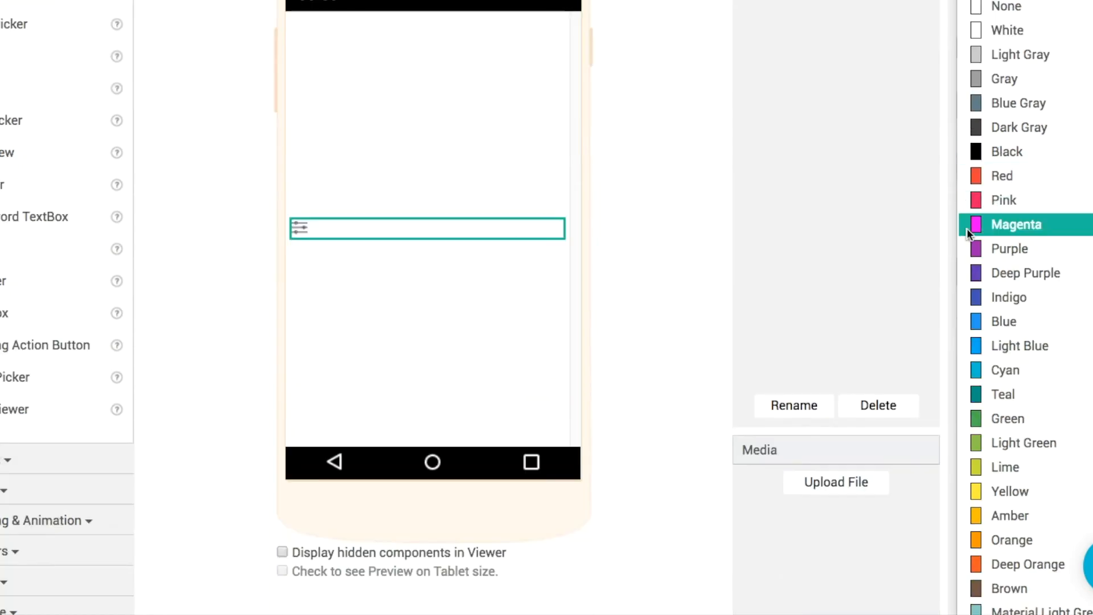
pyautogui.click(1015, 224)
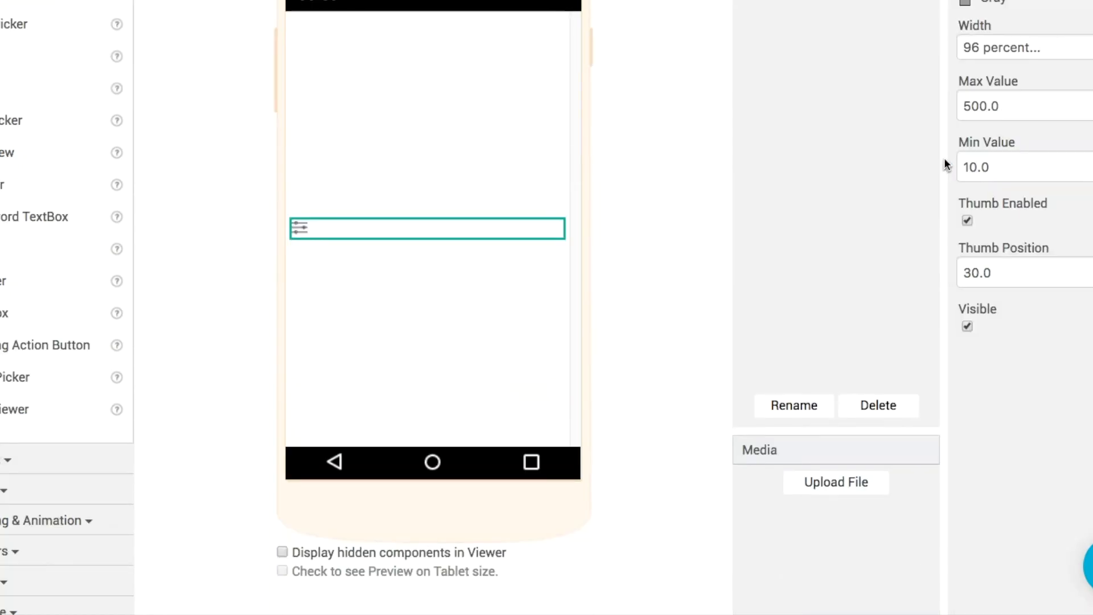
pyautogui.scroll(3)
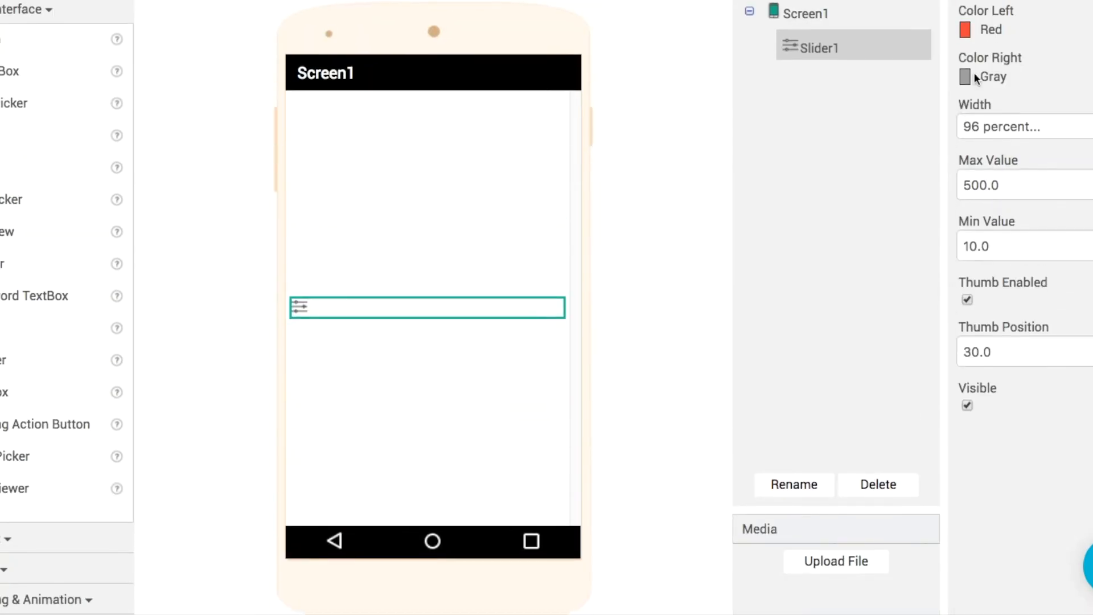
pyautogui.click(965, 76)
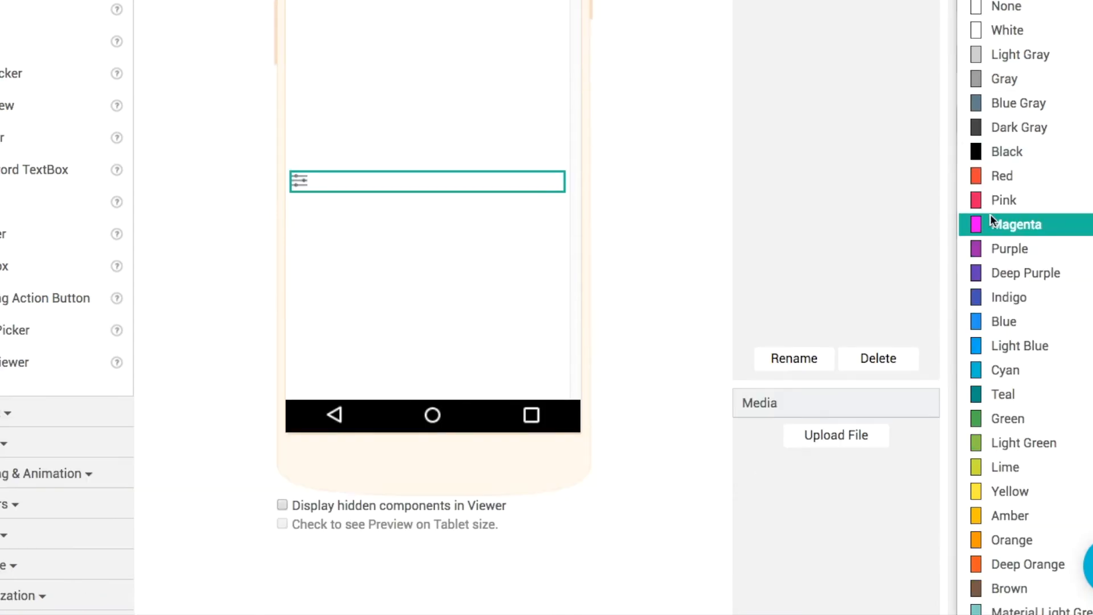
pyautogui.click(1015, 224)
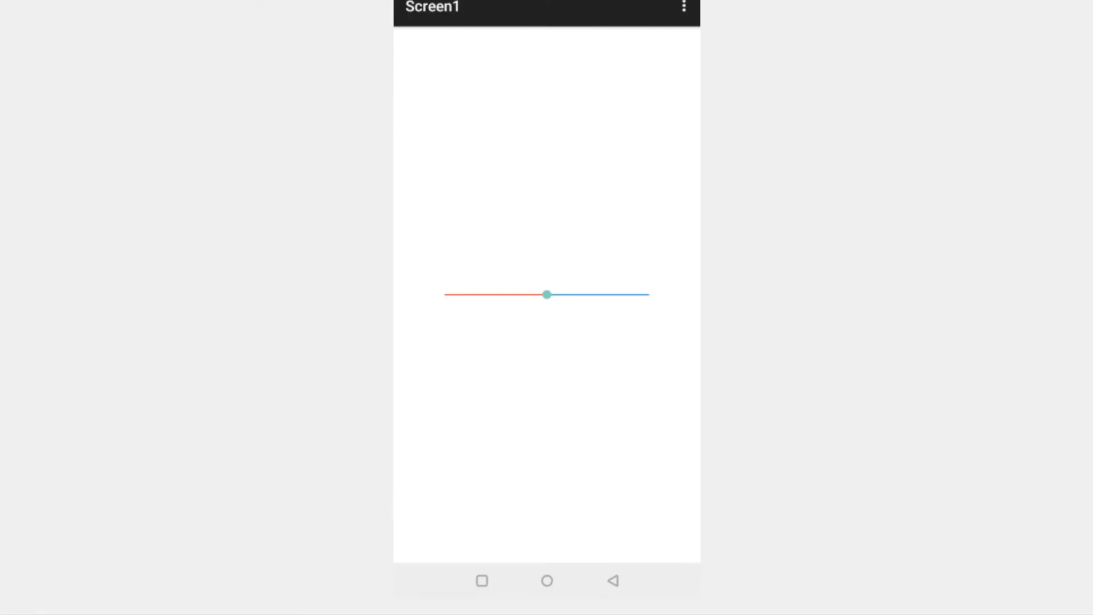
pyautogui.moveTo(391, 162)
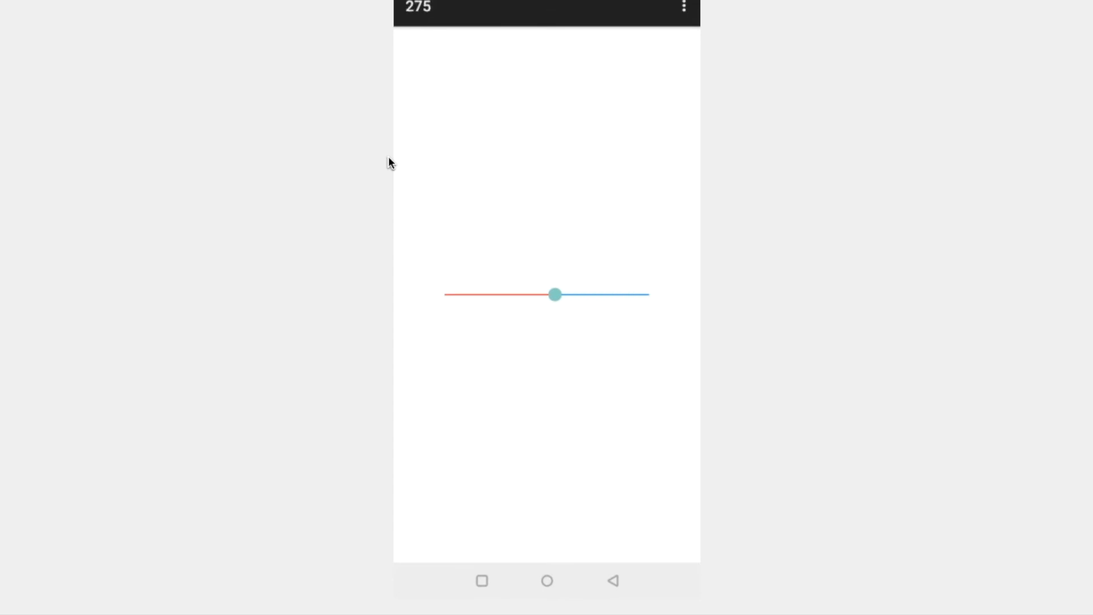
pyautogui.moveTo(219, 57)
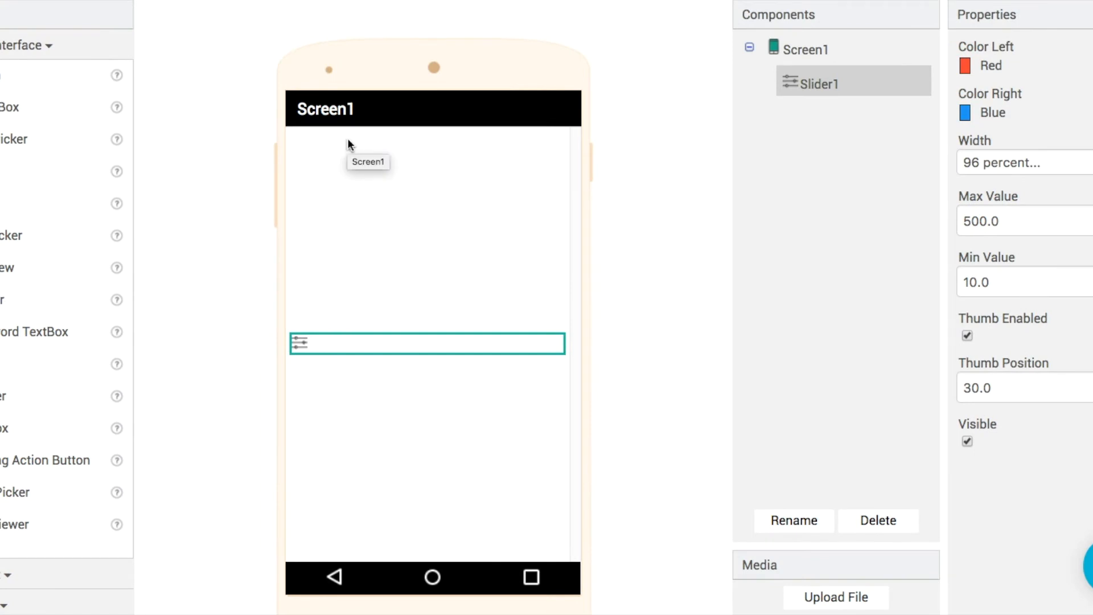
pyautogui.moveTo(350, 142)
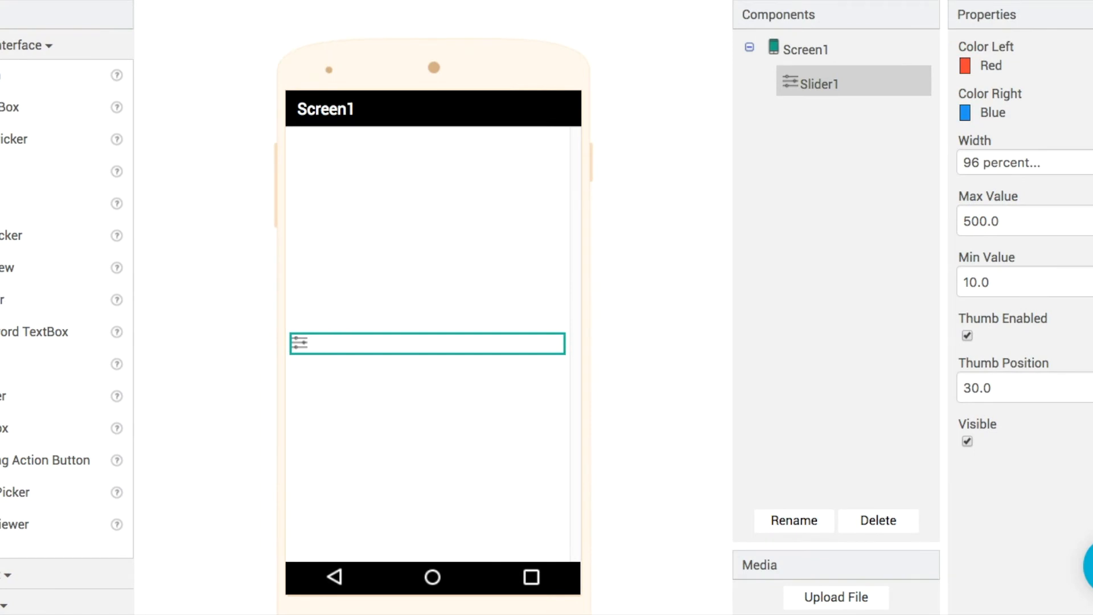
pyautogui.moveTo(995, 391)
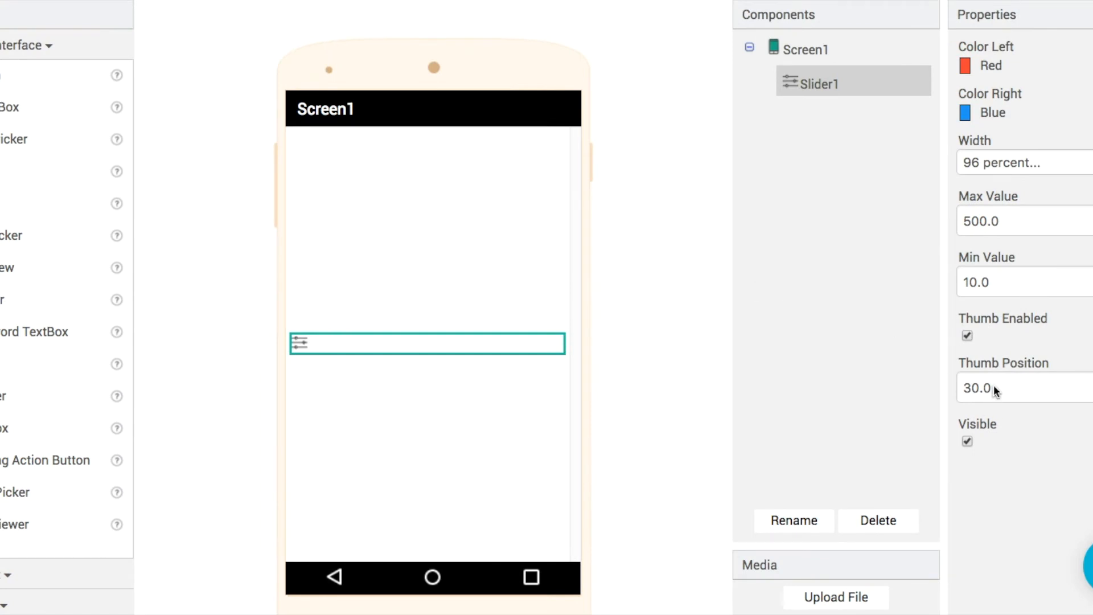
pyautogui.tripleClick(976, 387)
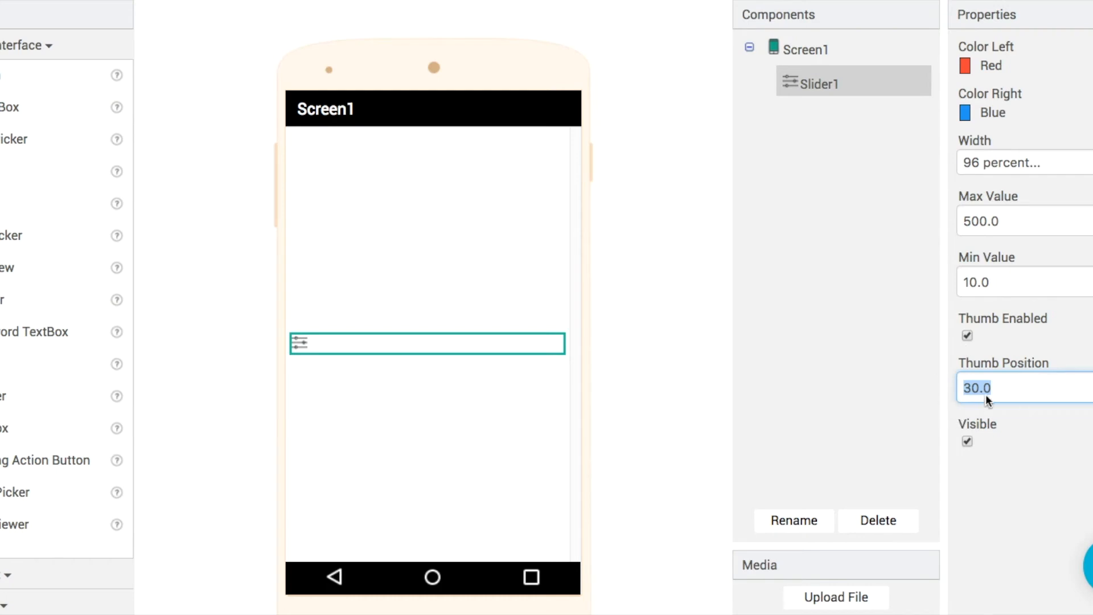
pyautogui.moveTo(970, 213)
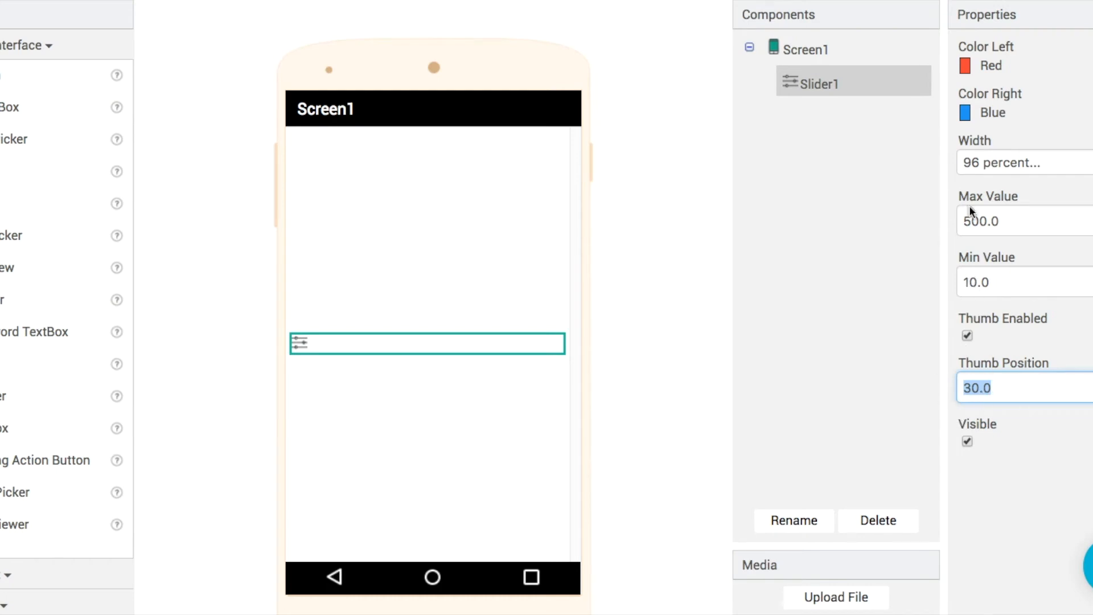
pyautogui.moveTo(977, 301)
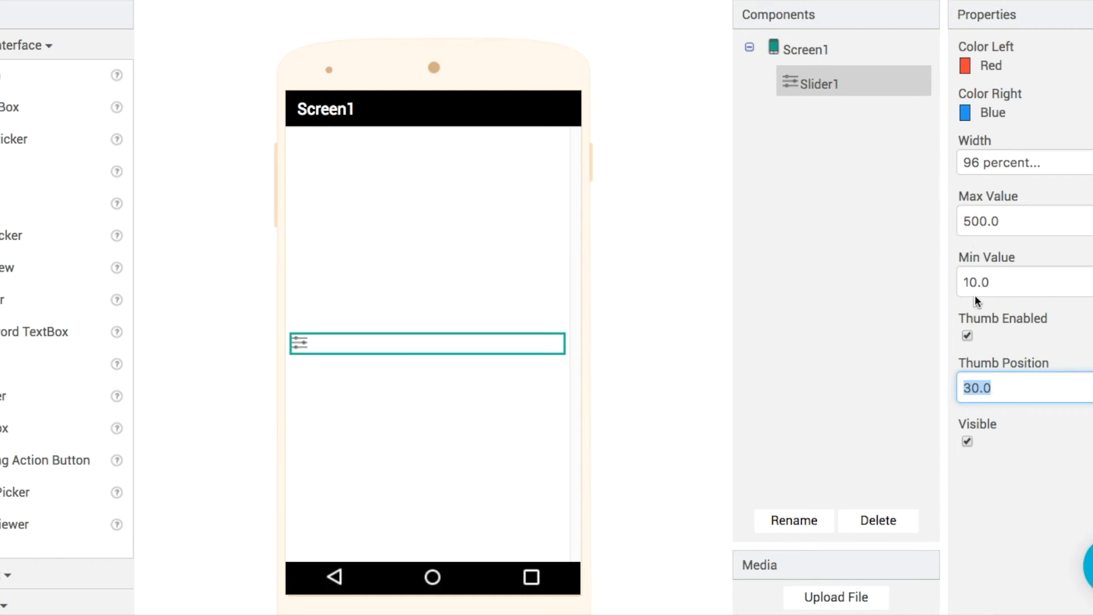
pyautogui.moveTo(453, 290)
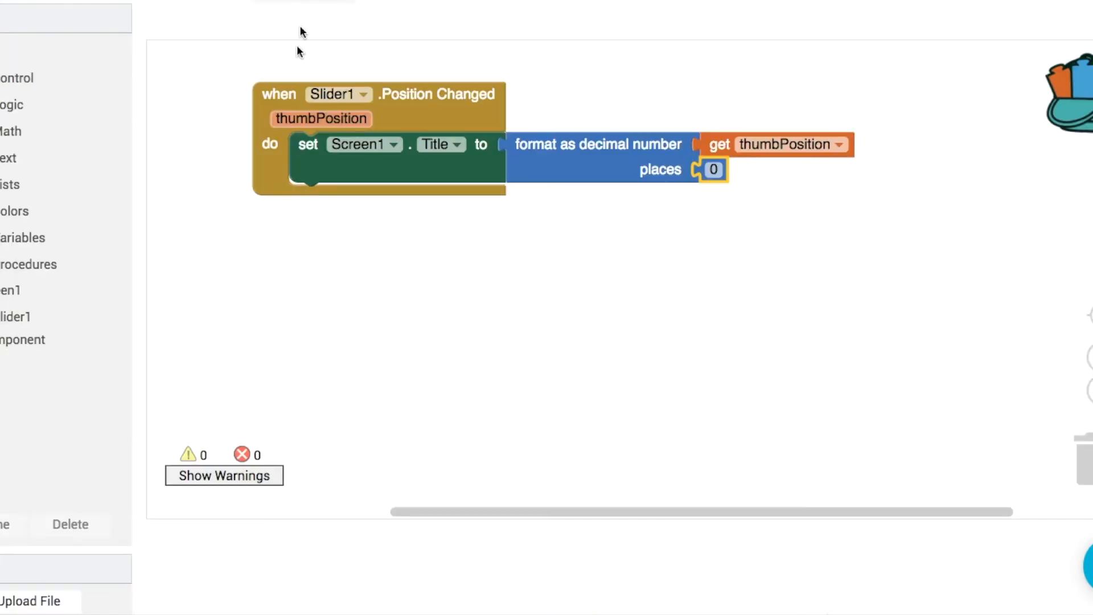
# Step: Add Screen1.Initialize setting Slider1's Thumb Position to an empty Math divide block
pyautogui.moveTo(320, 119); pyautogui.dragTo(328, 214)
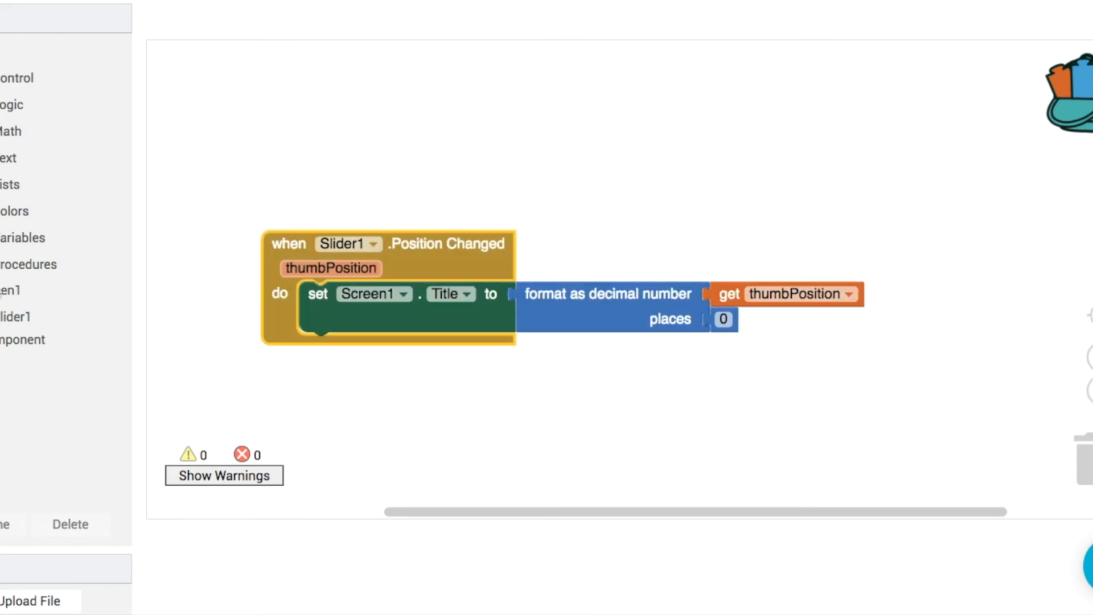
pyautogui.click(13, 295)
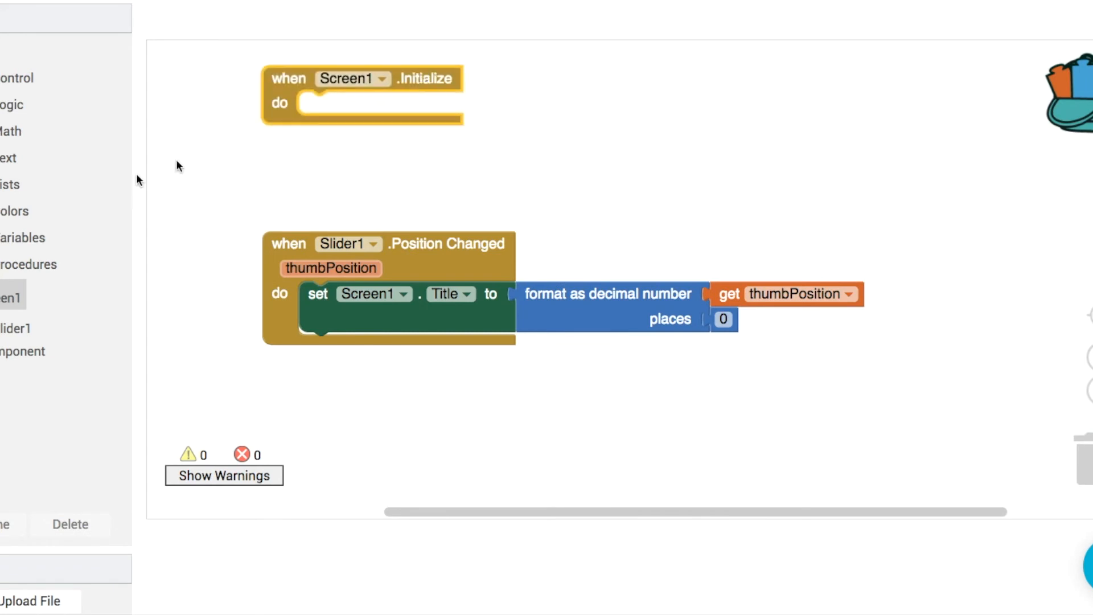
pyautogui.click(15, 324)
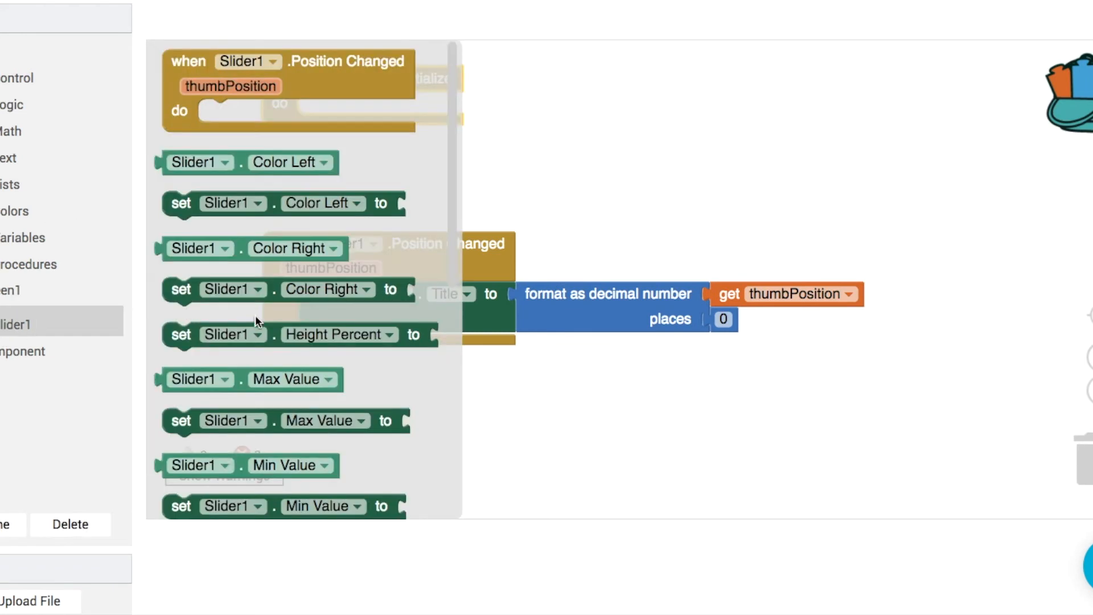
pyautogui.scroll(-3)
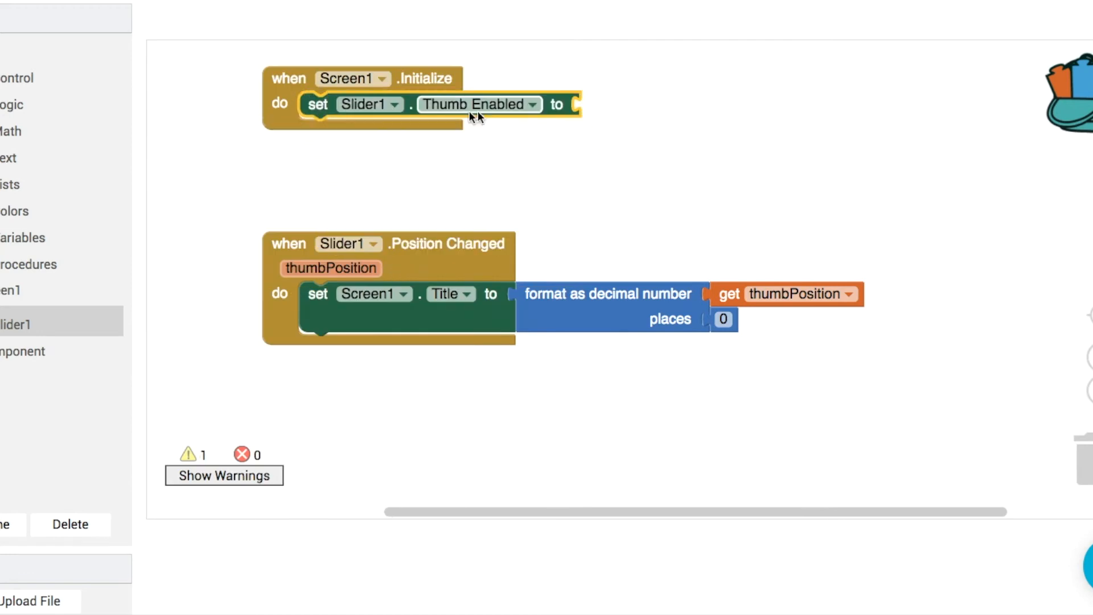
pyautogui.click(478, 103)
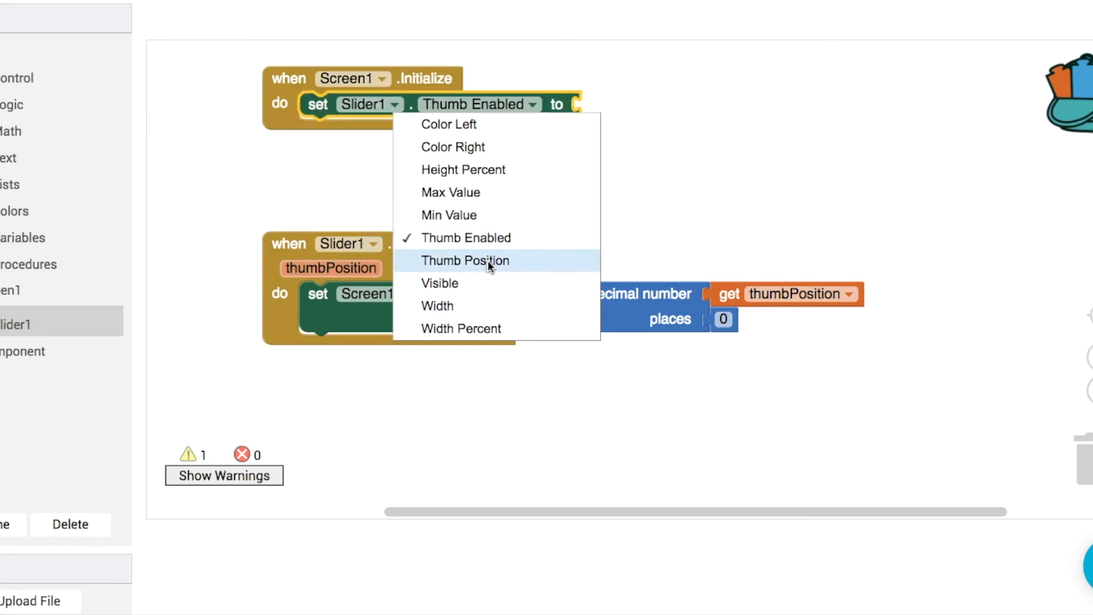
pyautogui.click(465, 260)
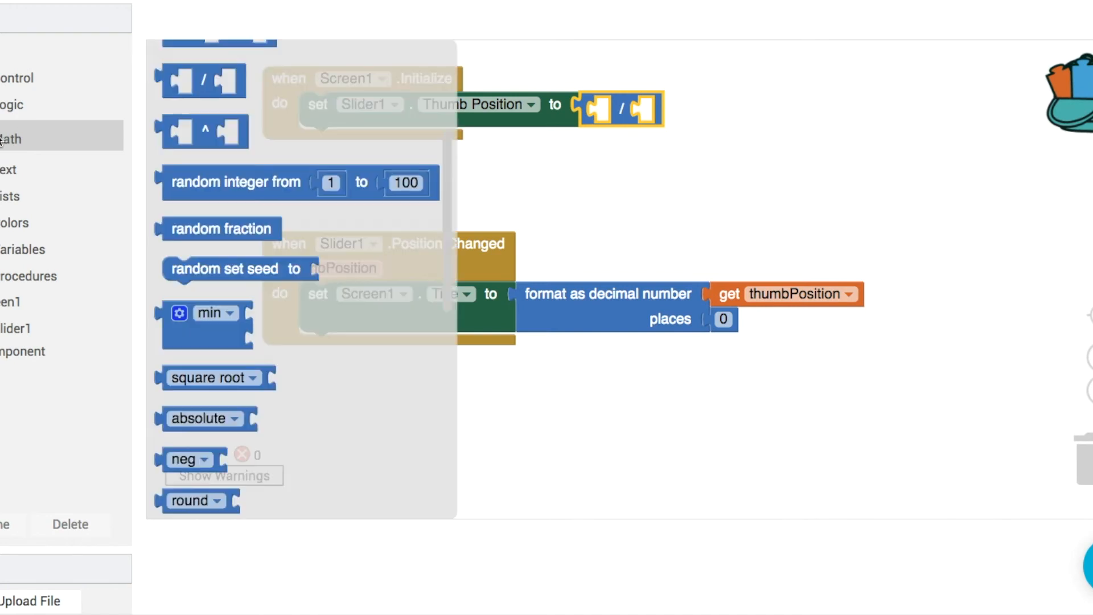
# Step: Fill the division with (Slider1.Max Value − Slider1.Min Value) over 2
pyautogui.scroll(3)
pyautogui.write('2')
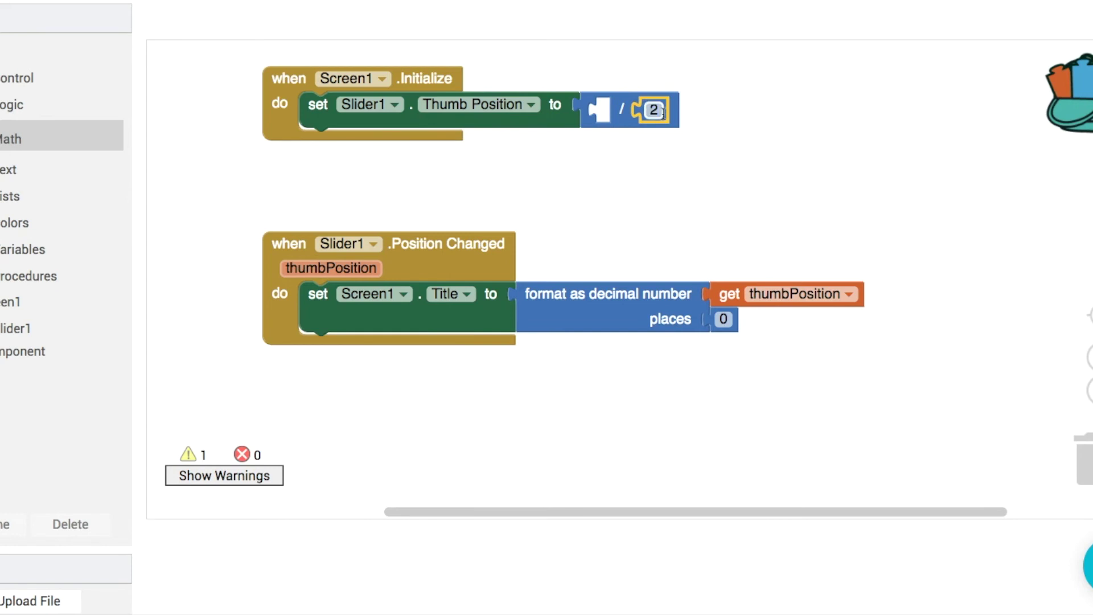
pyautogui.moveTo(678, 134)
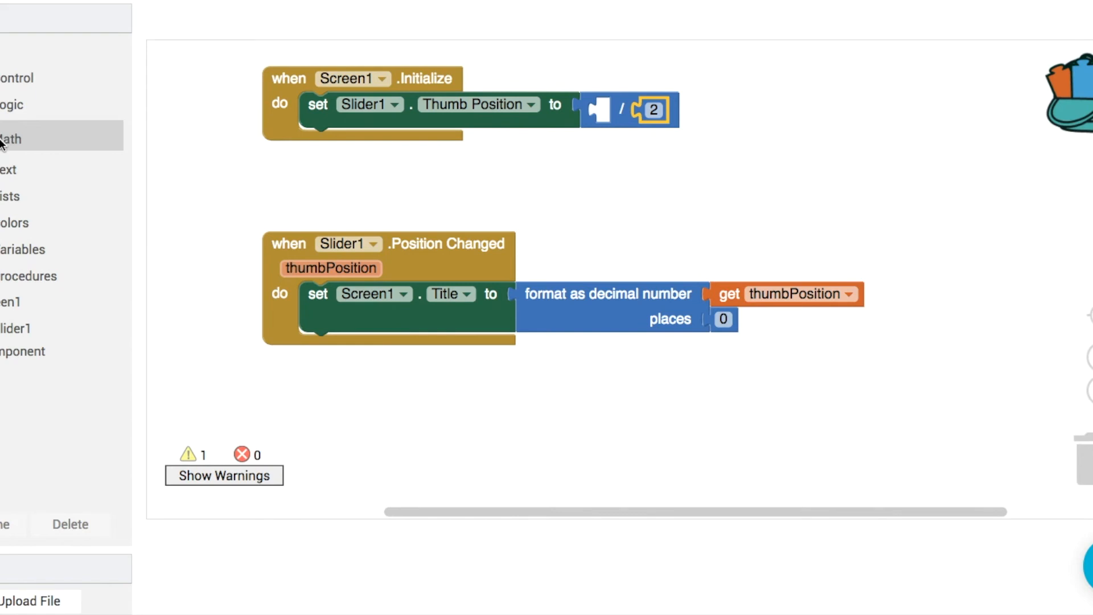
pyautogui.click(10, 139)
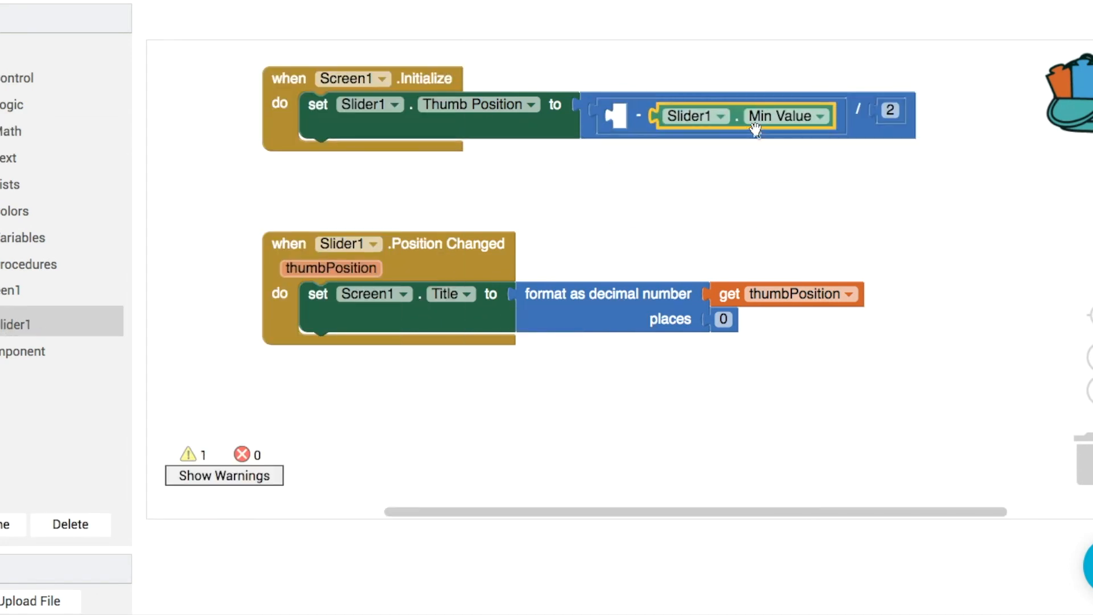
pyautogui.rightClick(756, 131)
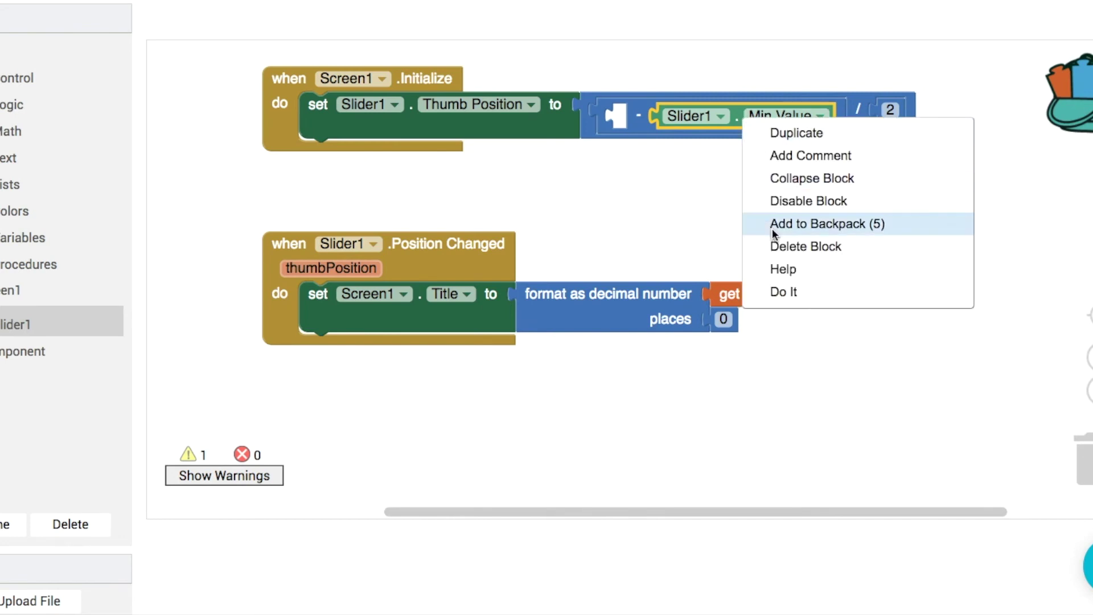
pyautogui.moveTo(797, 133)
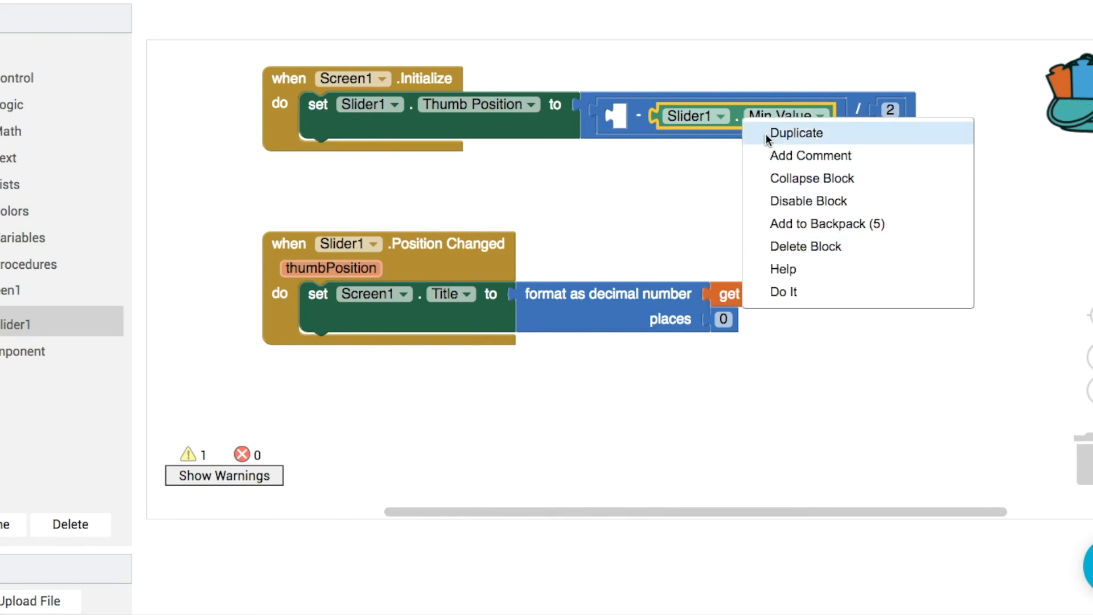
pyautogui.click(796, 133)
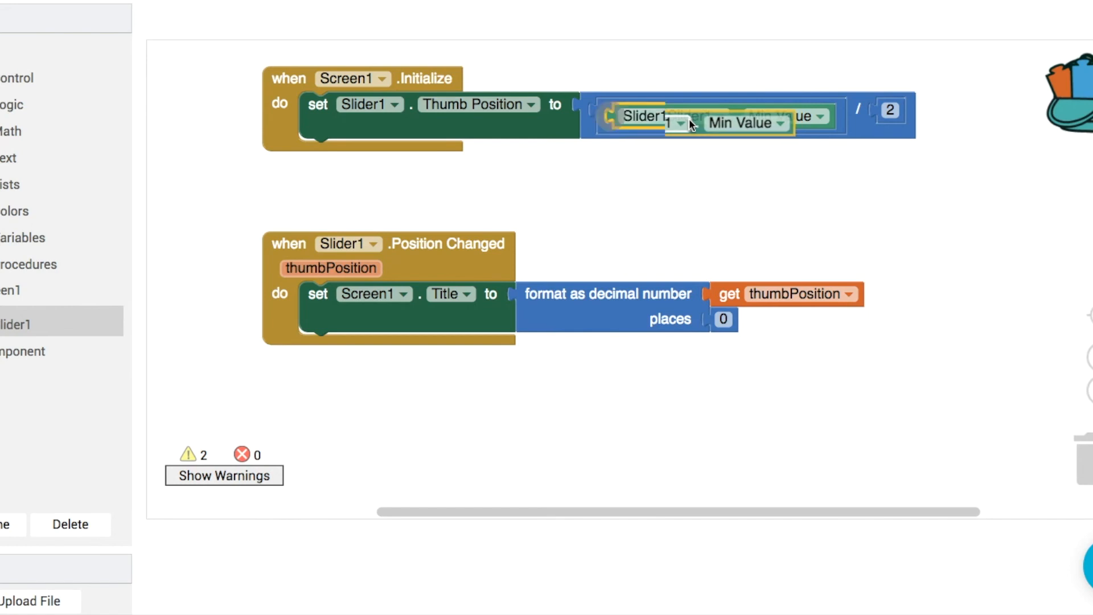
pyautogui.click(746, 116)
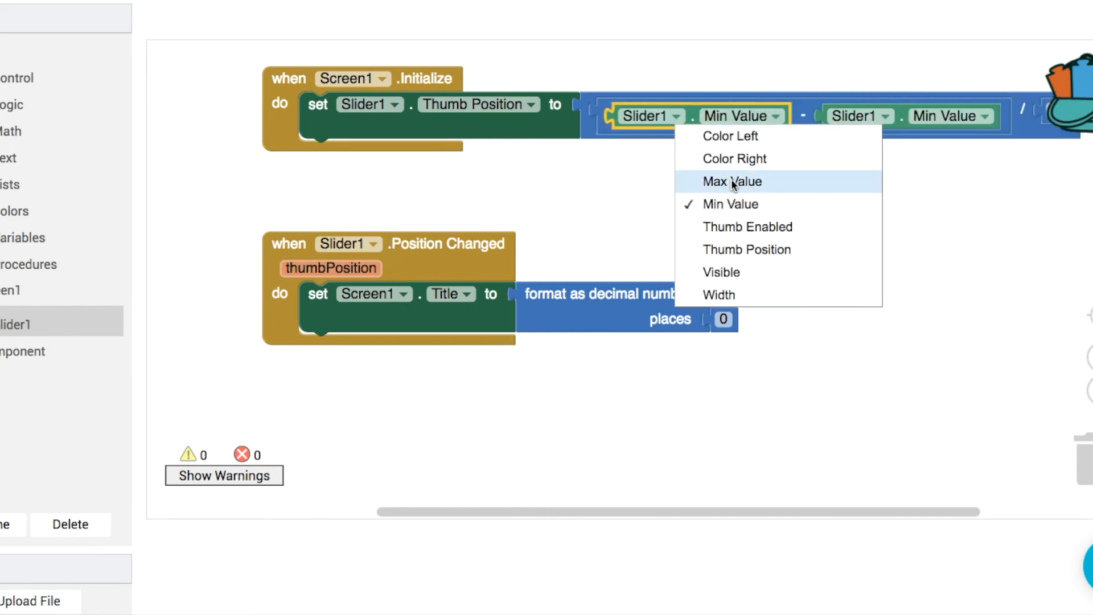
pyautogui.click(733, 181)
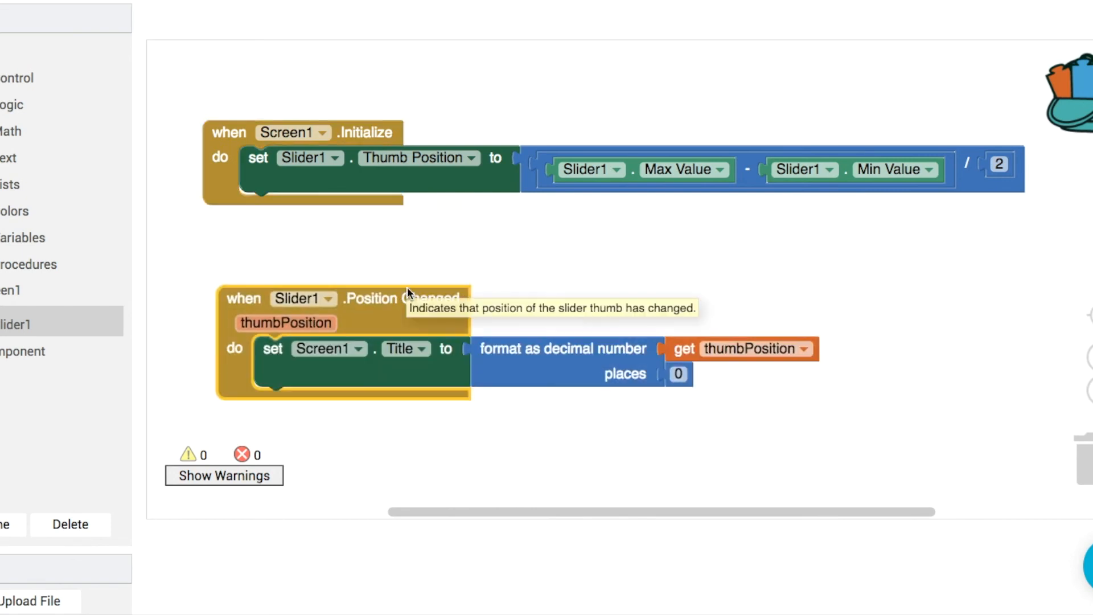
pyautogui.moveTo(282, 220)
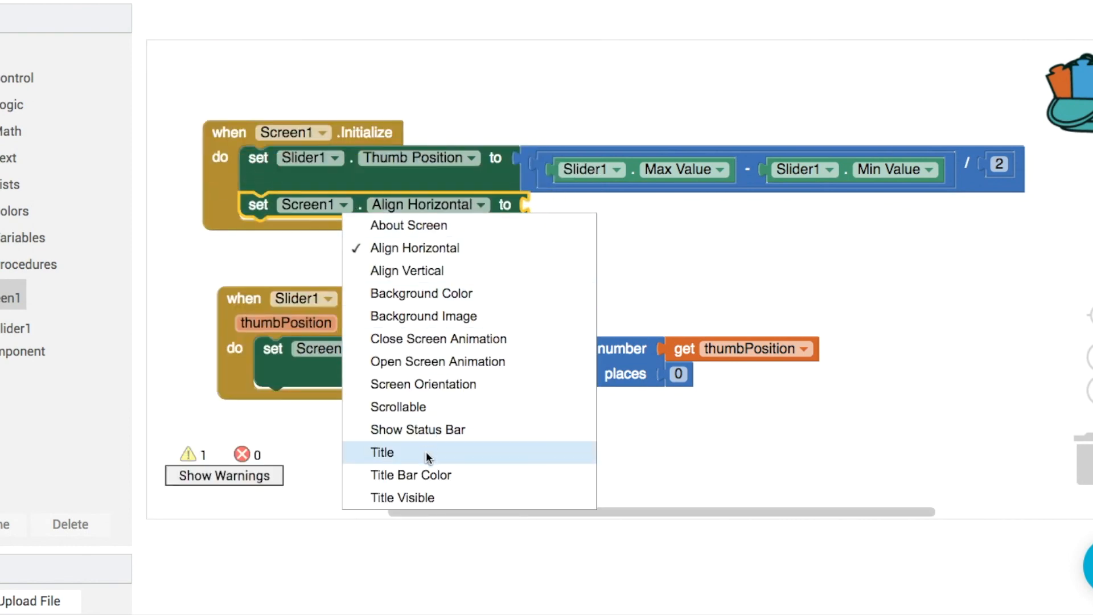
# Step: Add a Screen1 Title setter in Initialize that uses Slider1's Min Value
pyautogui.click(382, 452)
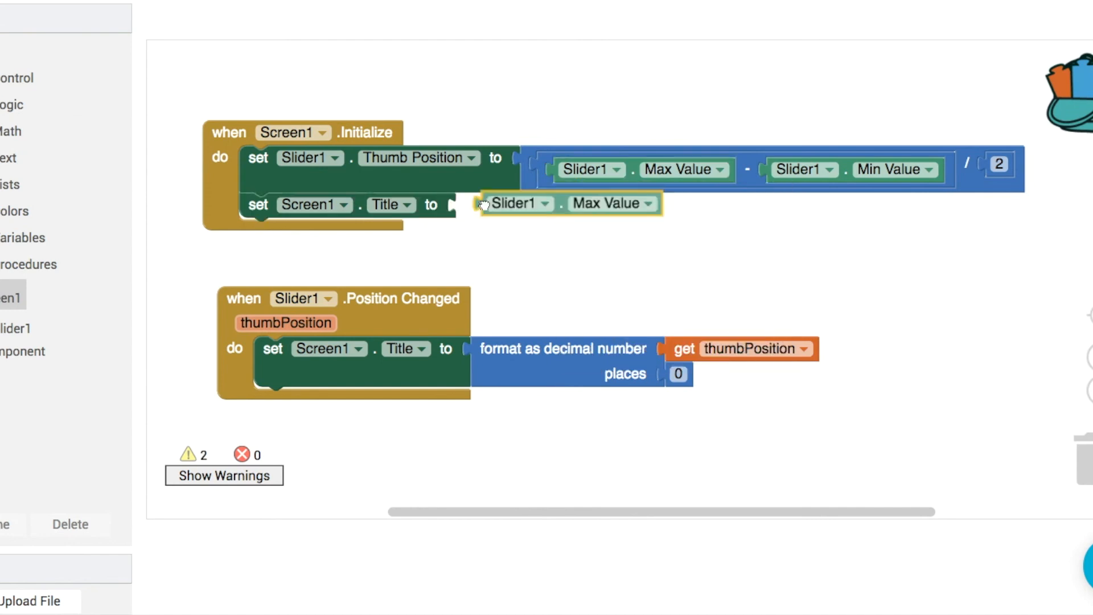
pyautogui.click(630, 204)
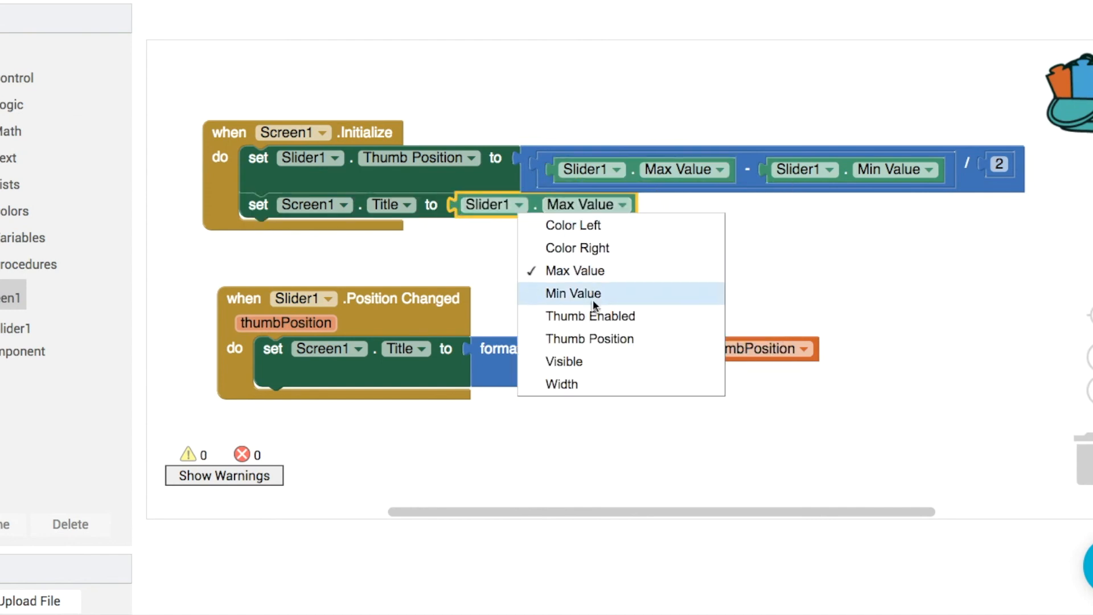
pyautogui.click(589, 338)
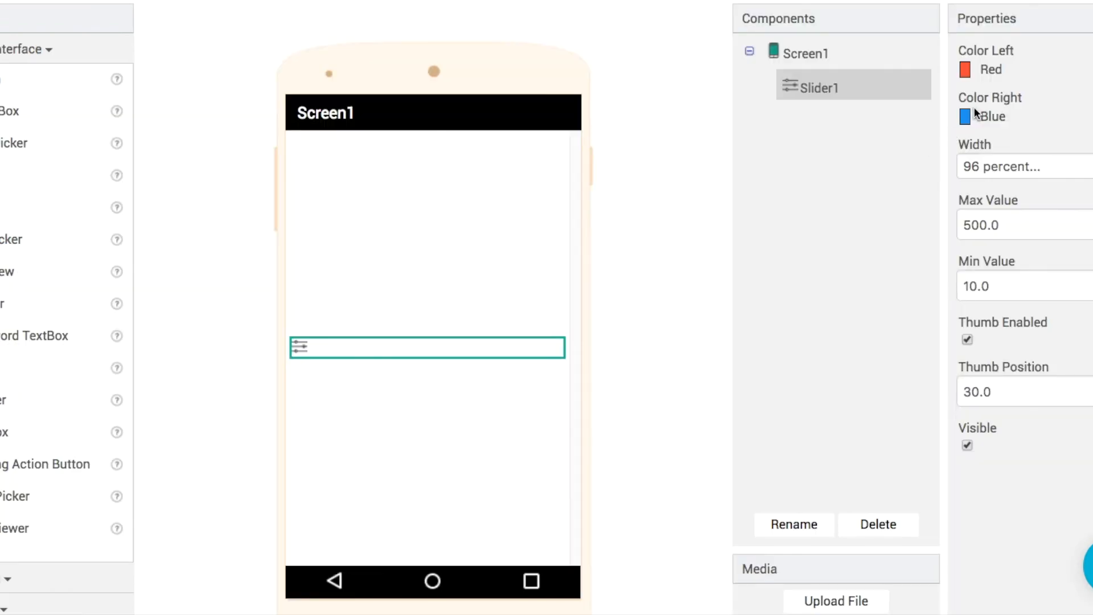
# Step: Set a Slider1 track colour to Purple
pyautogui.click(968, 116)
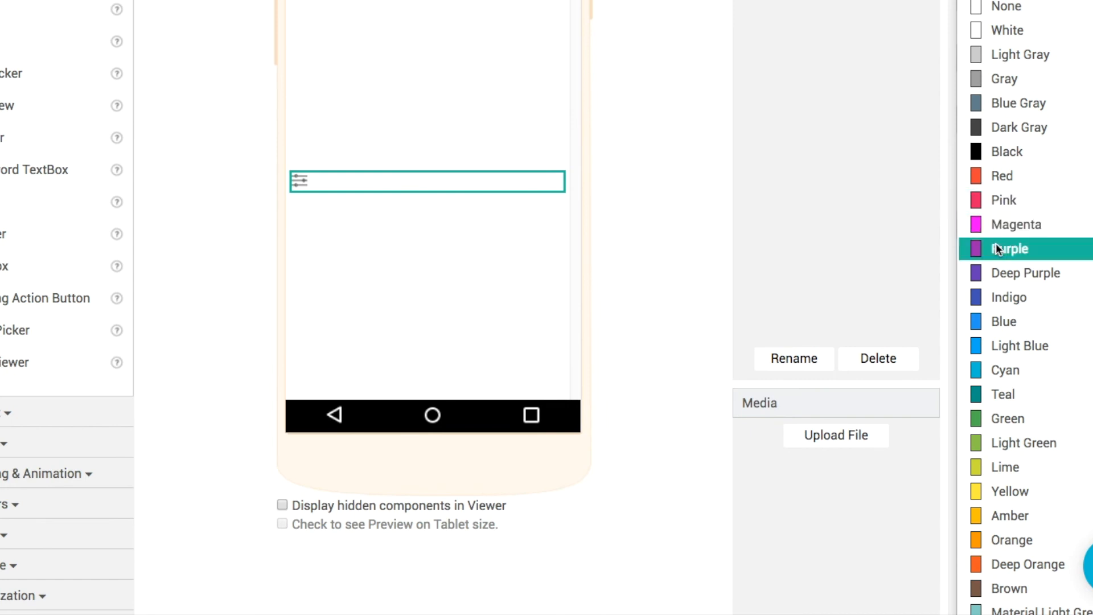
pyautogui.click(1009, 249)
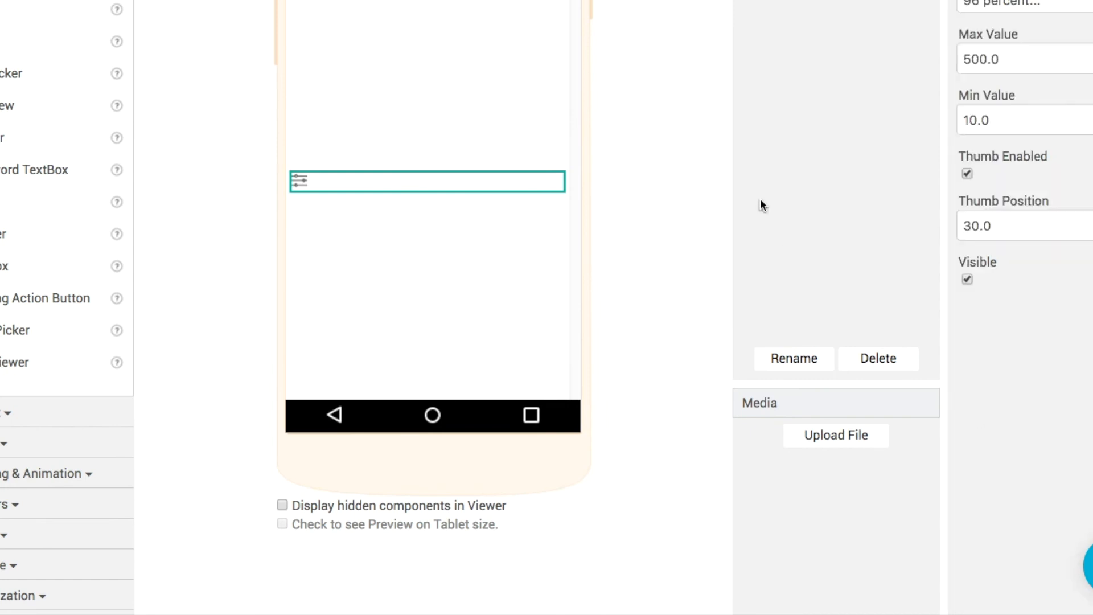